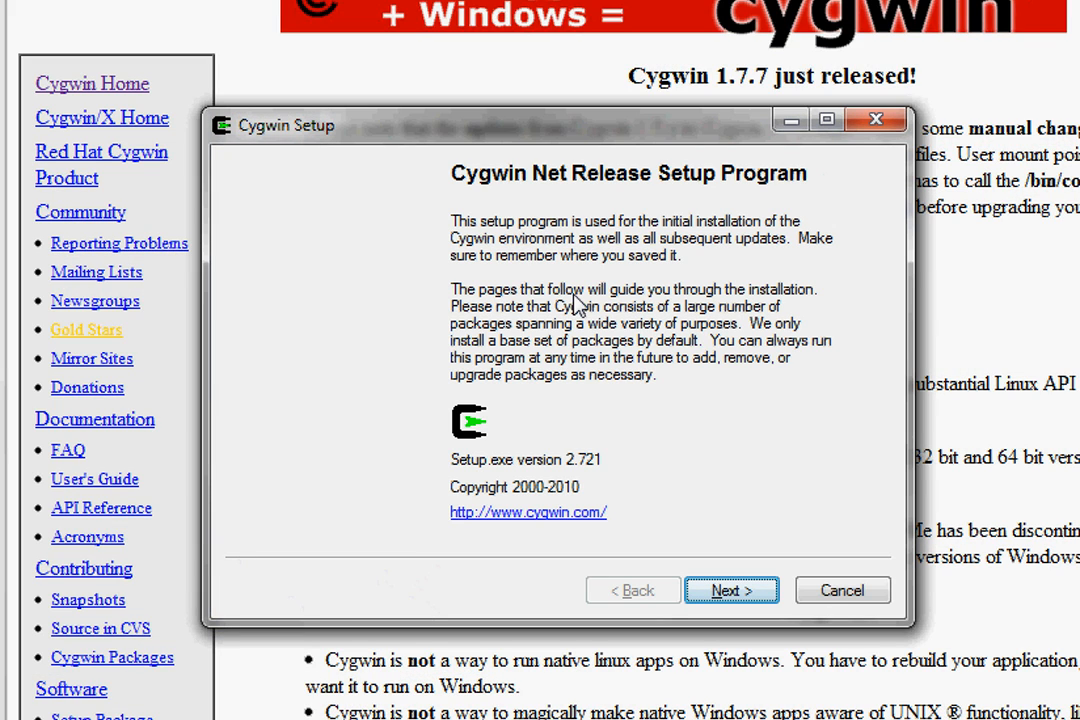
{"action": "mouse_move", "coordinate": [304, 308]}
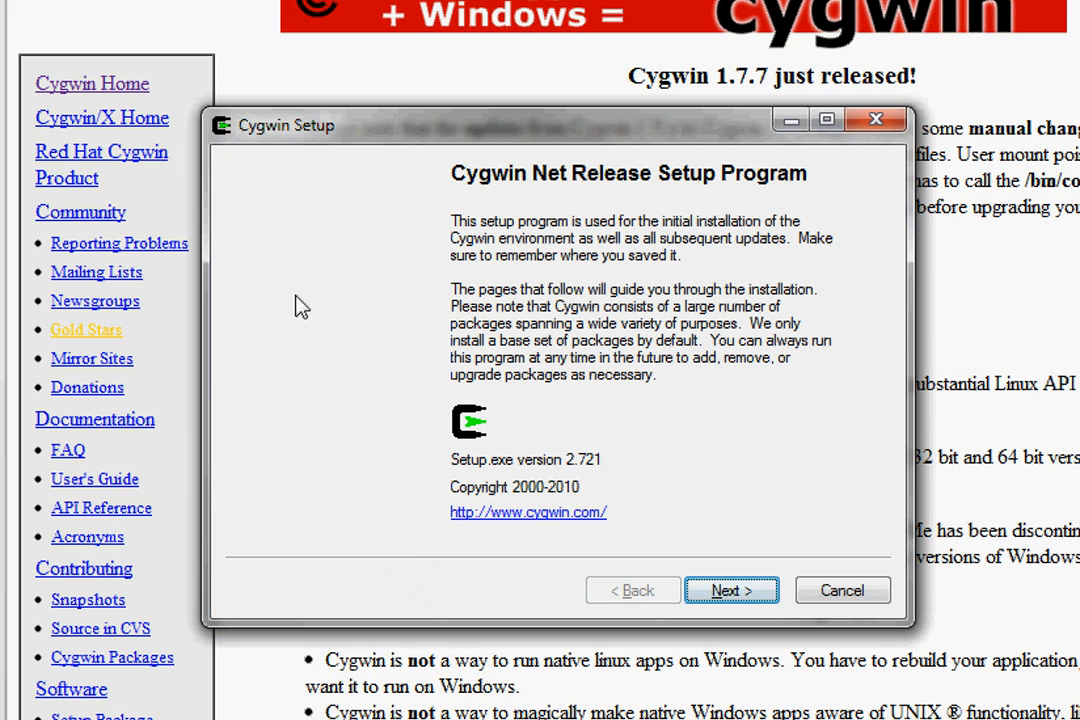
{"action": "mouse_move", "coordinate": [292, 152]}
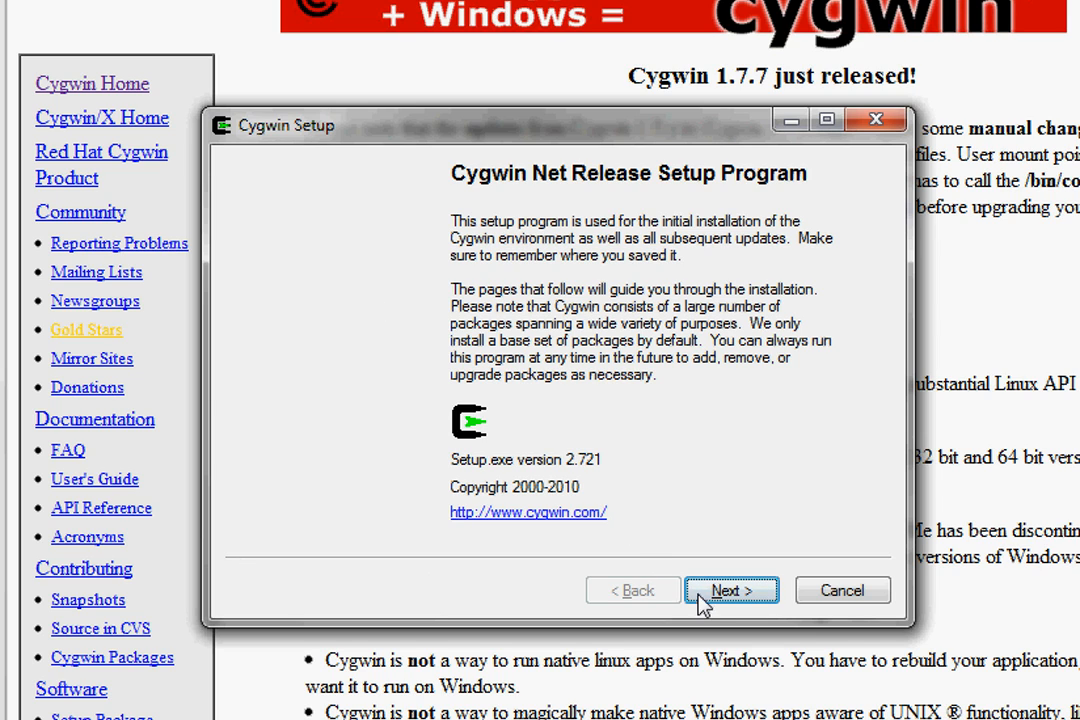
Advance past welcome, Install from Internet, C:\cygwin root and default local package directory pages.
{"action": "left_click", "coordinate": [732, 588]}
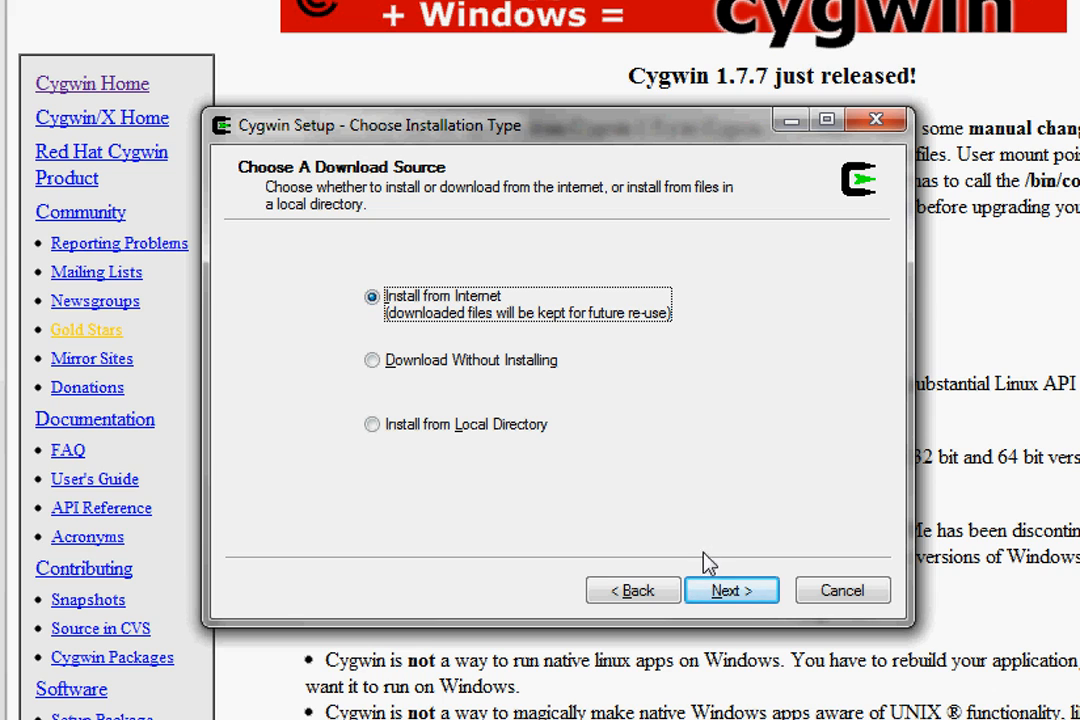
{"action": "left_click", "coordinate": [732, 590]}
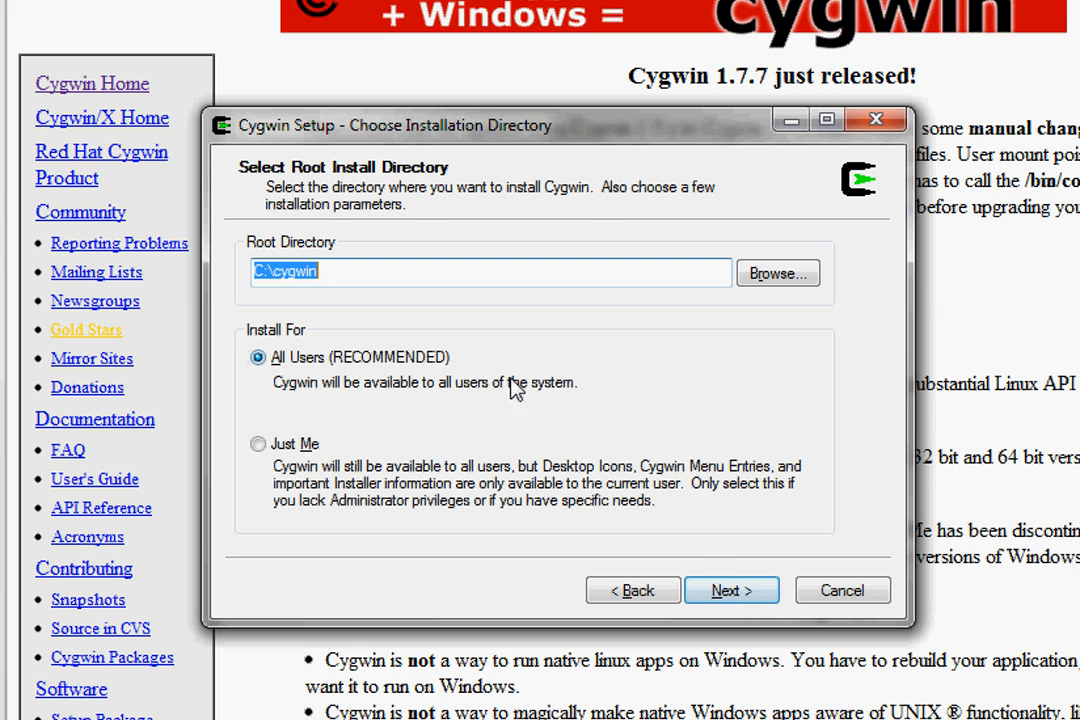
{"action": "left_click", "coordinate": [732, 588]}
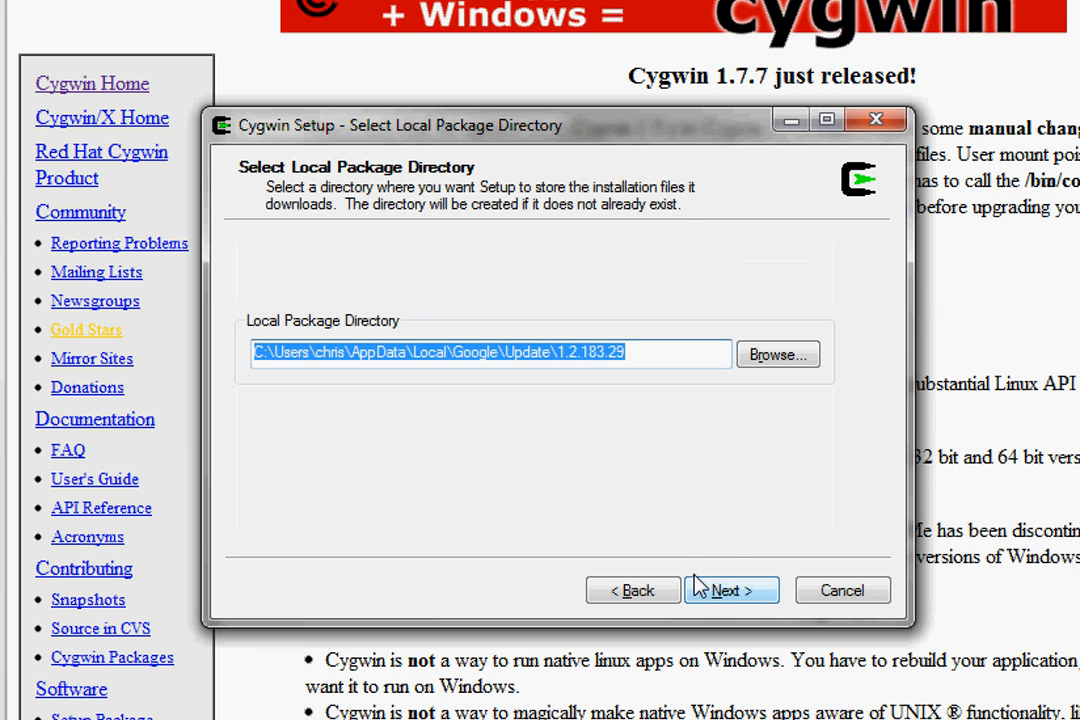
{"action": "left_click", "coordinate": [732, 588]}
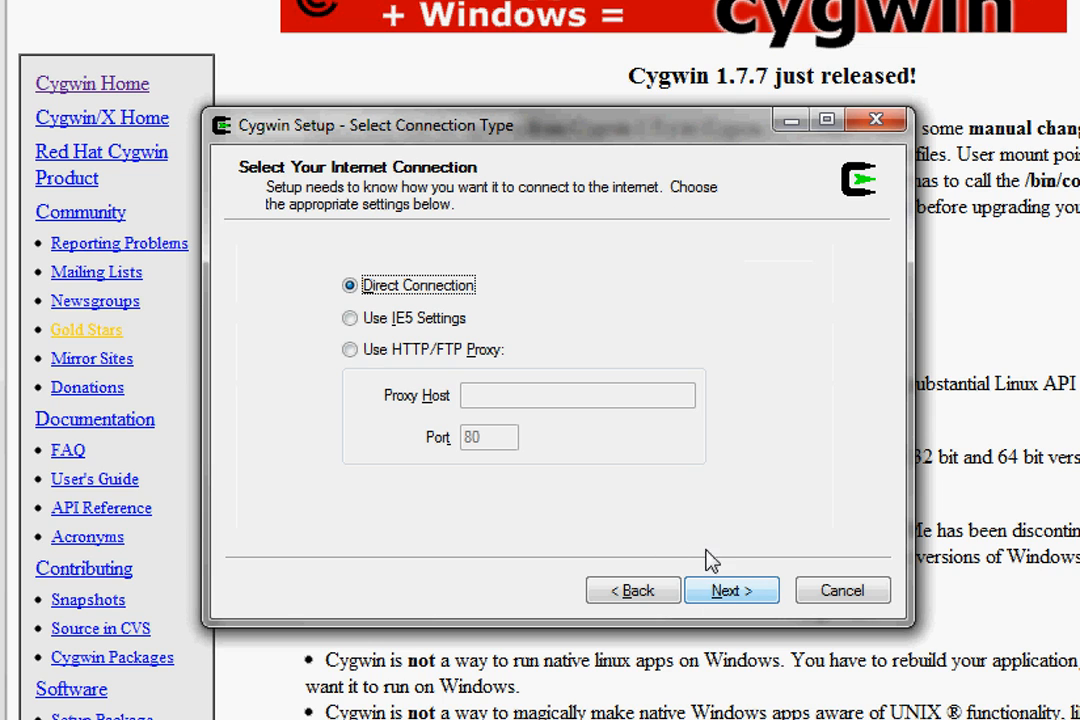
{"action": "mouse_move", "coordinate": [544, 448]}
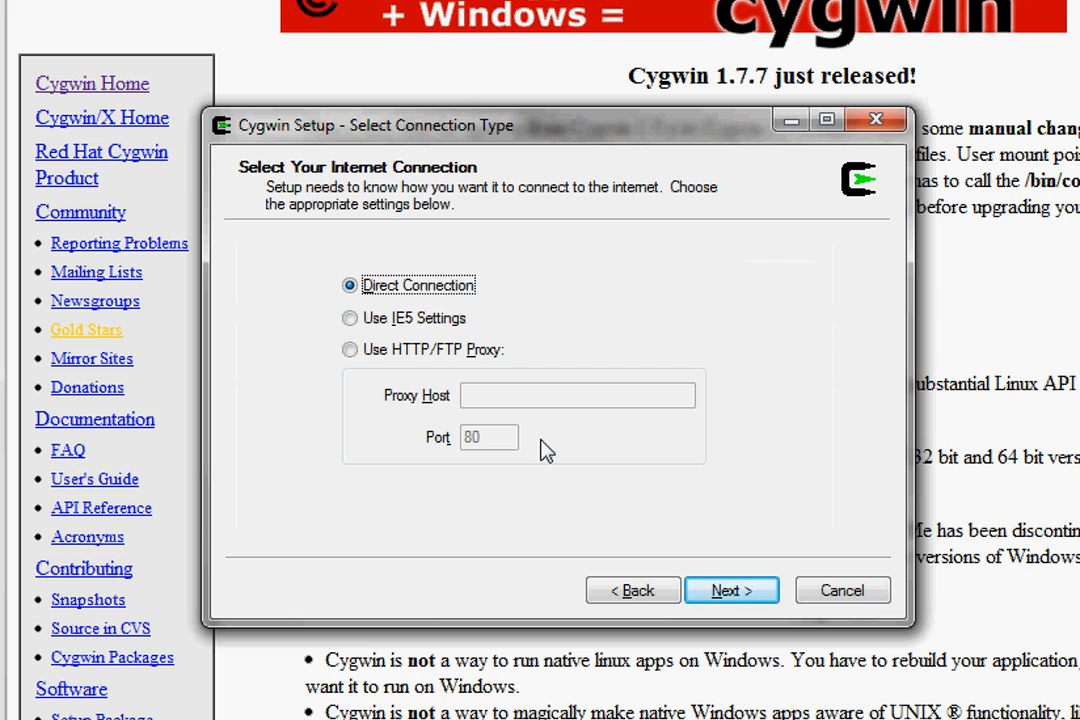
{"action": "left_click", "coordinate": [732, 588]}
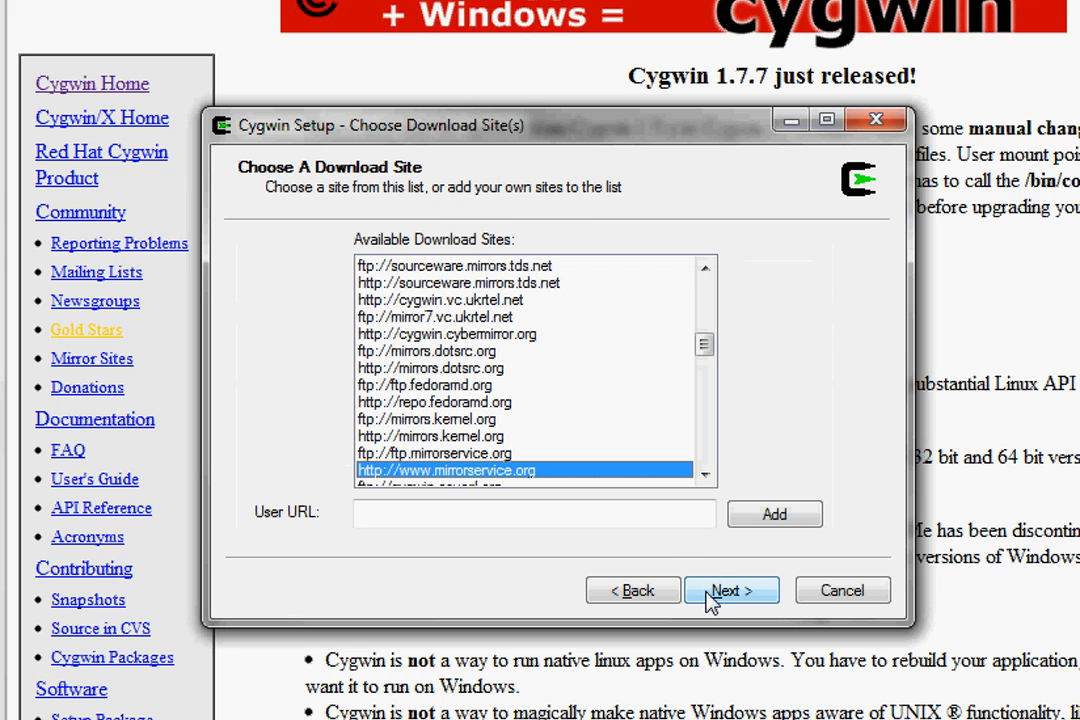
{"action": "scroll", "scroll_direction": "down", "scroll_amount": 3}
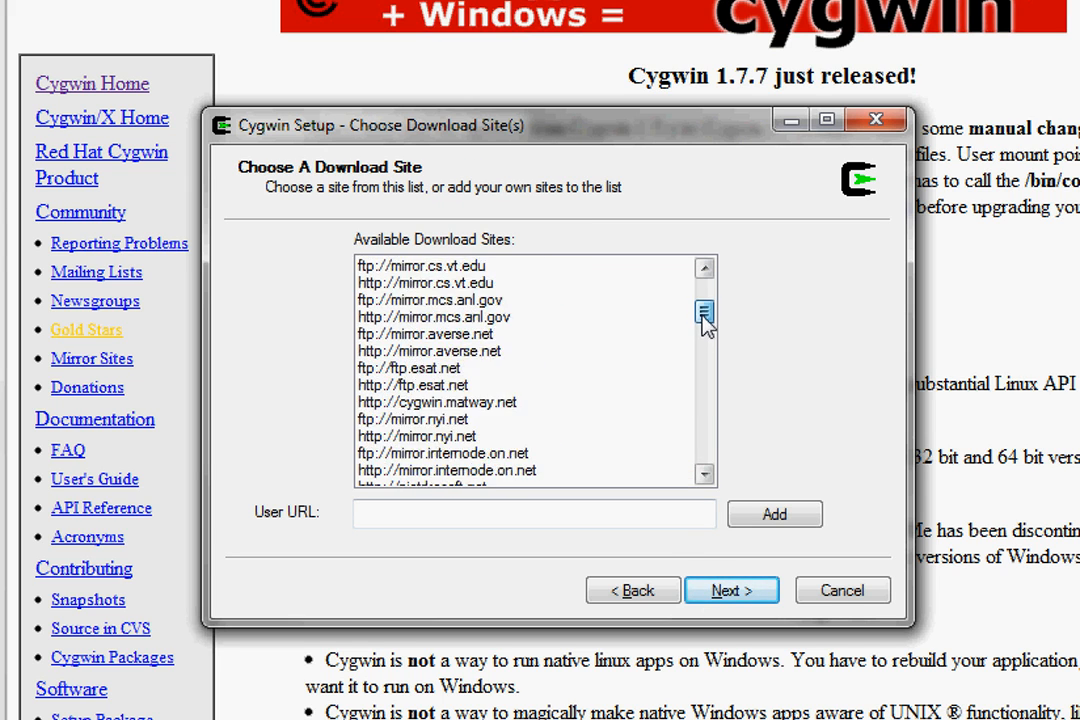
{"action": "scroll", "scroll_direction": "down", "scroll_amount": 3}
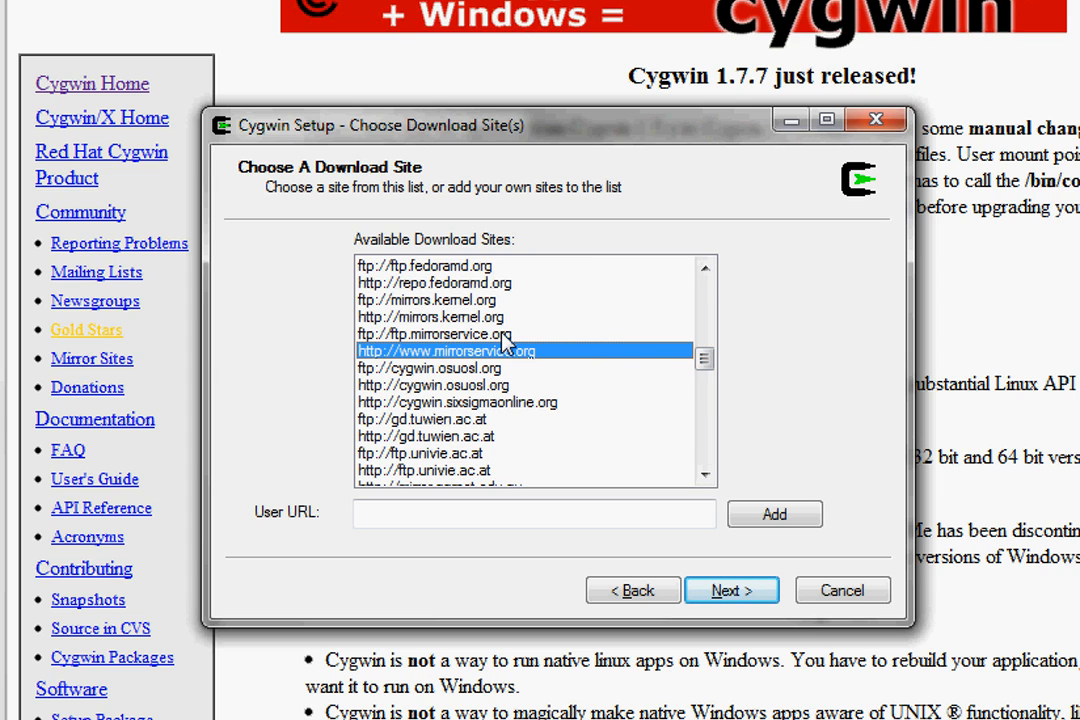
{"action": "mouse_move", "coordinate": [410, 456]}
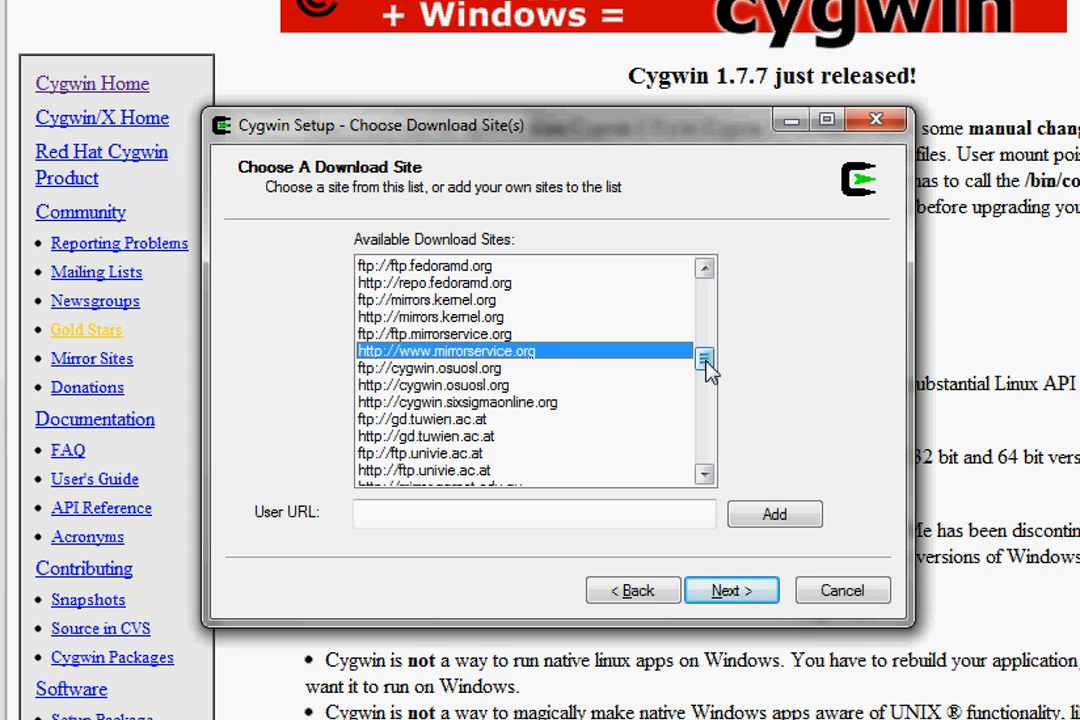
{"action": "mouse_move", "coordinate": [488, 370]}
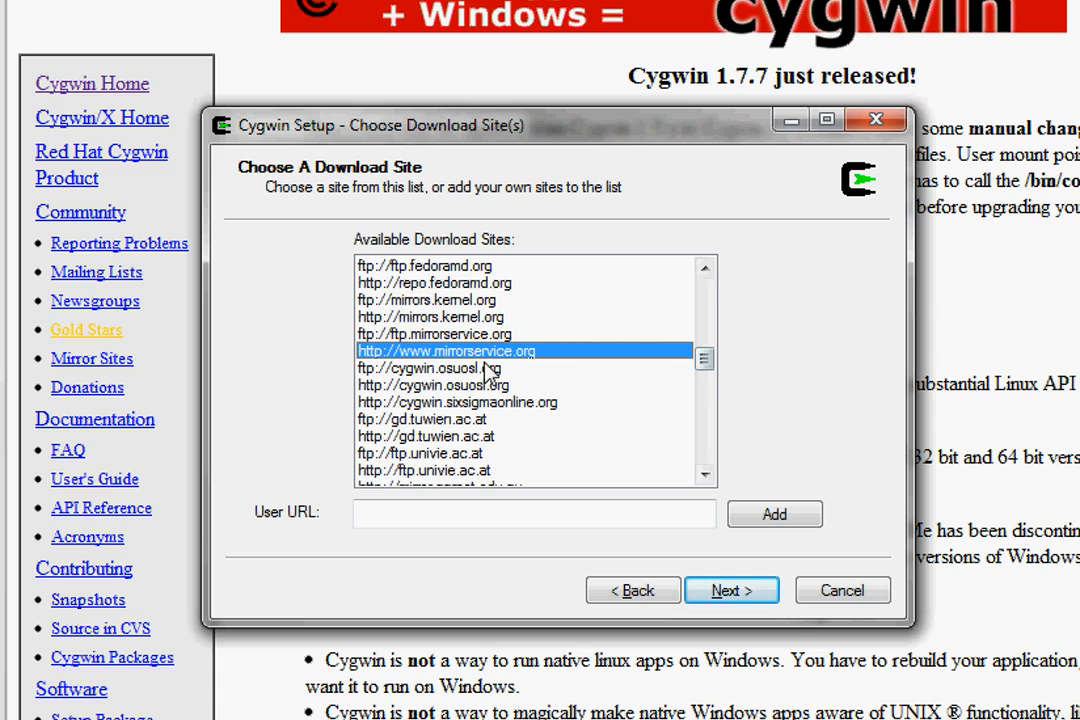
{"action": "mouse_move", "coordinate": [488, 388]}
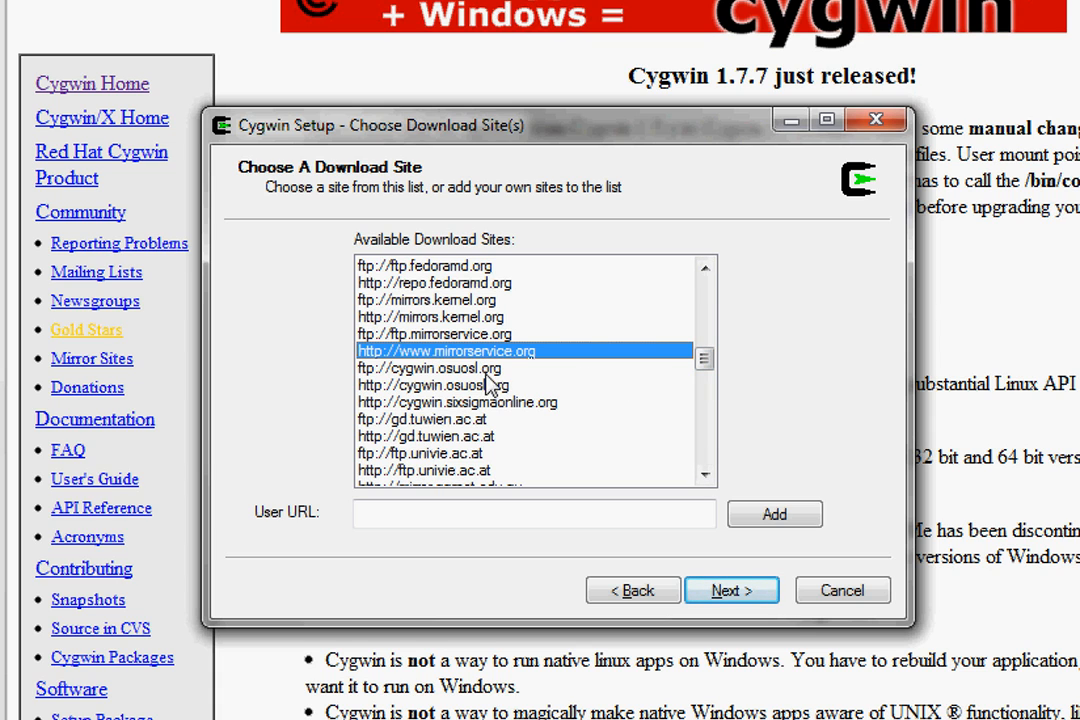
{"action": "left_click", "coordinate": [732, 588]}
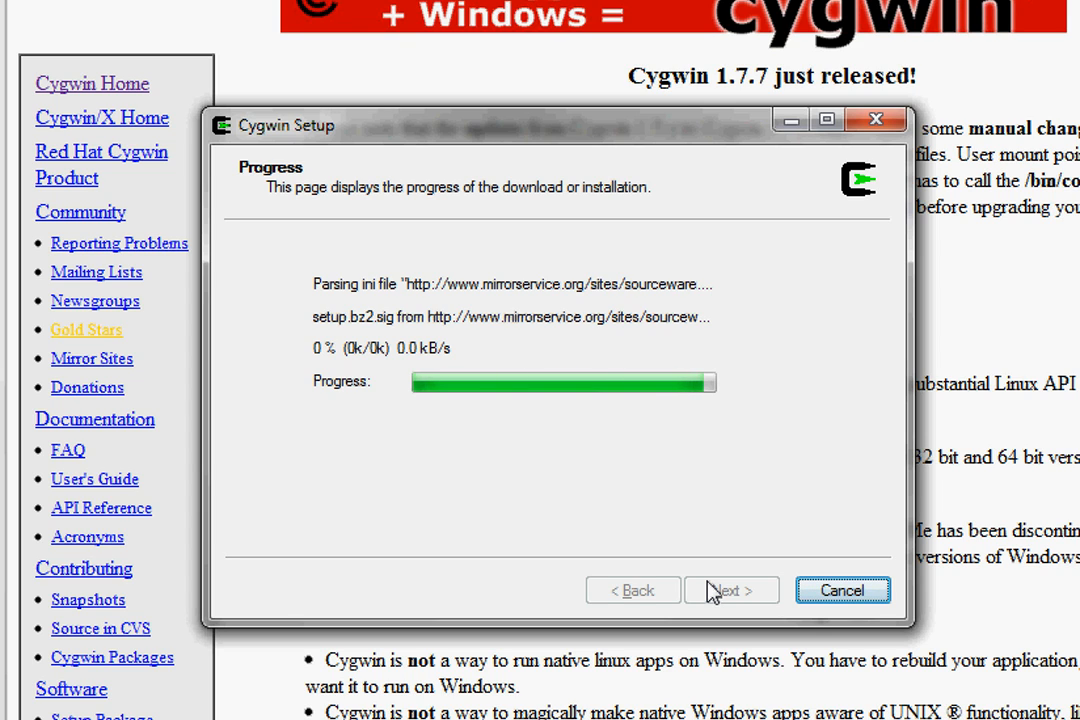
Reach Select Packages, expand the All category and bring X11 into view.
{"action": "left_click", "coordinate": [732, 590]}
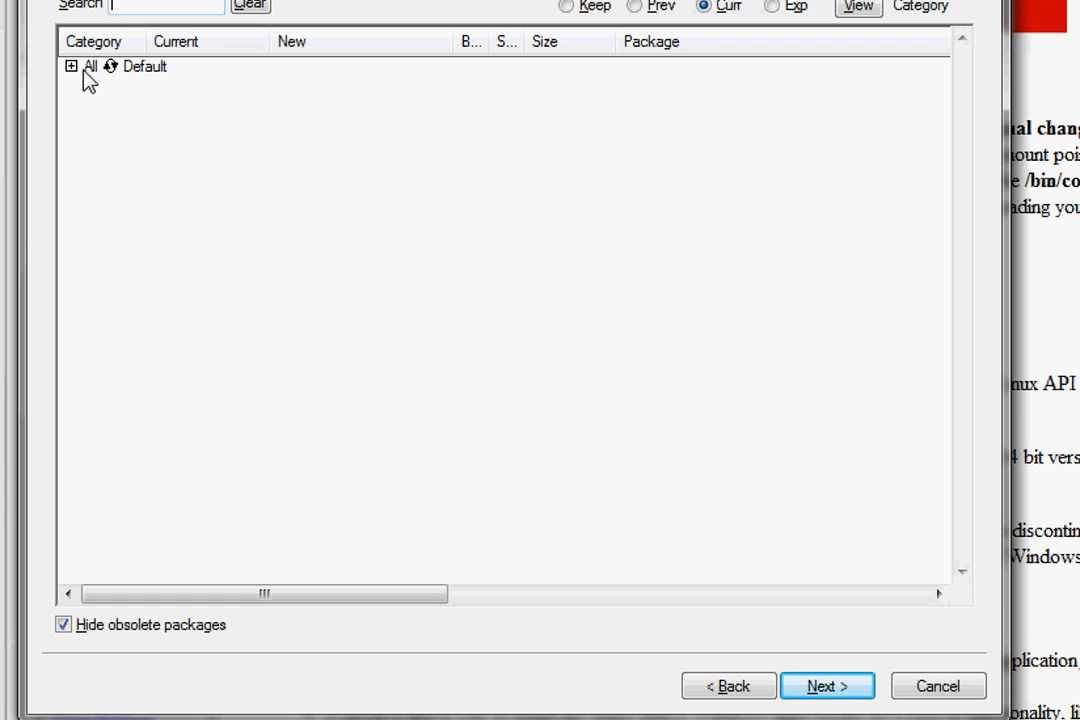
{"action": "left_click", "coordinate": [70, 66]}
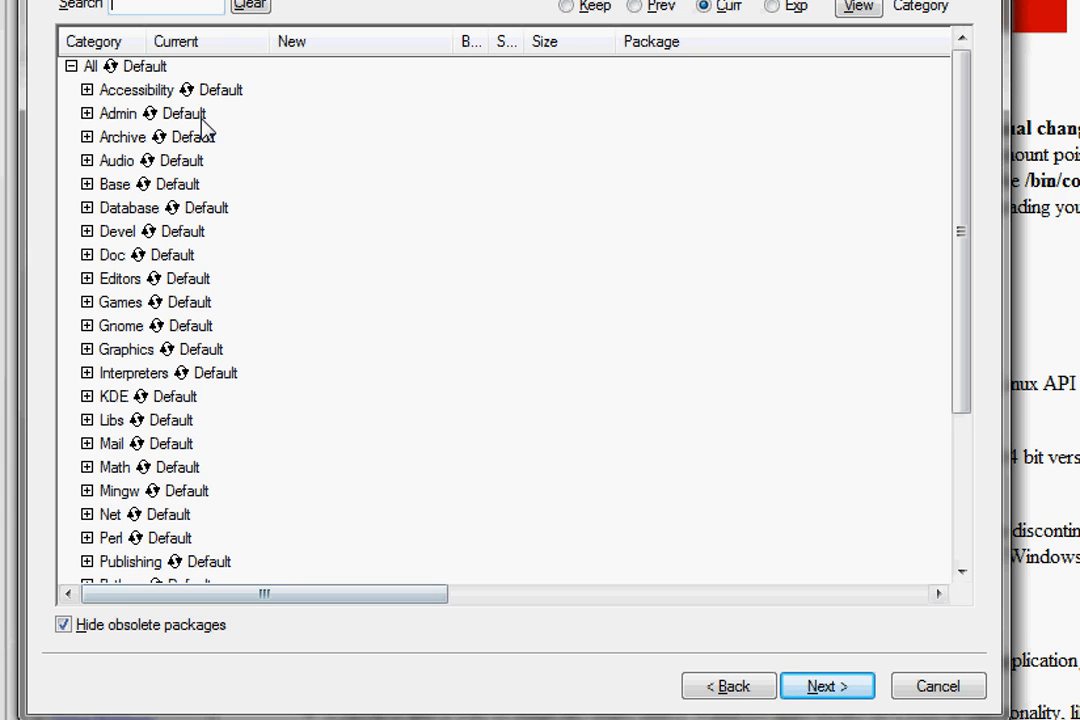
{"action": "left_click", "coordinate": [960, 572]}
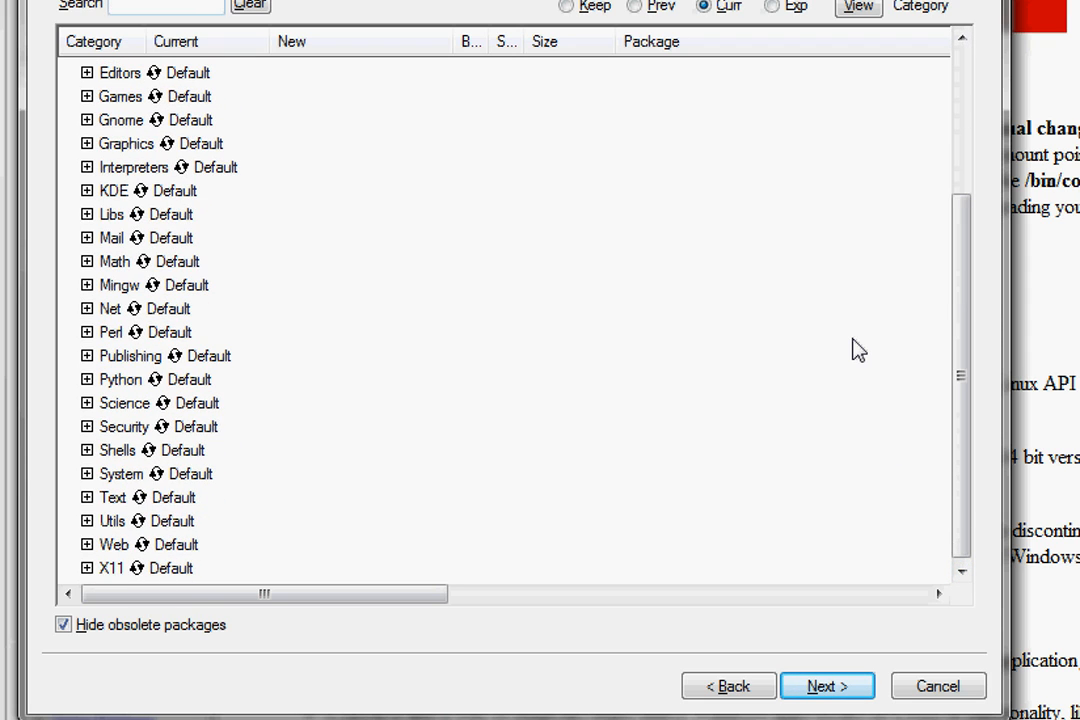
{"action": "mouse_move", "coordinate": [204, 580]}
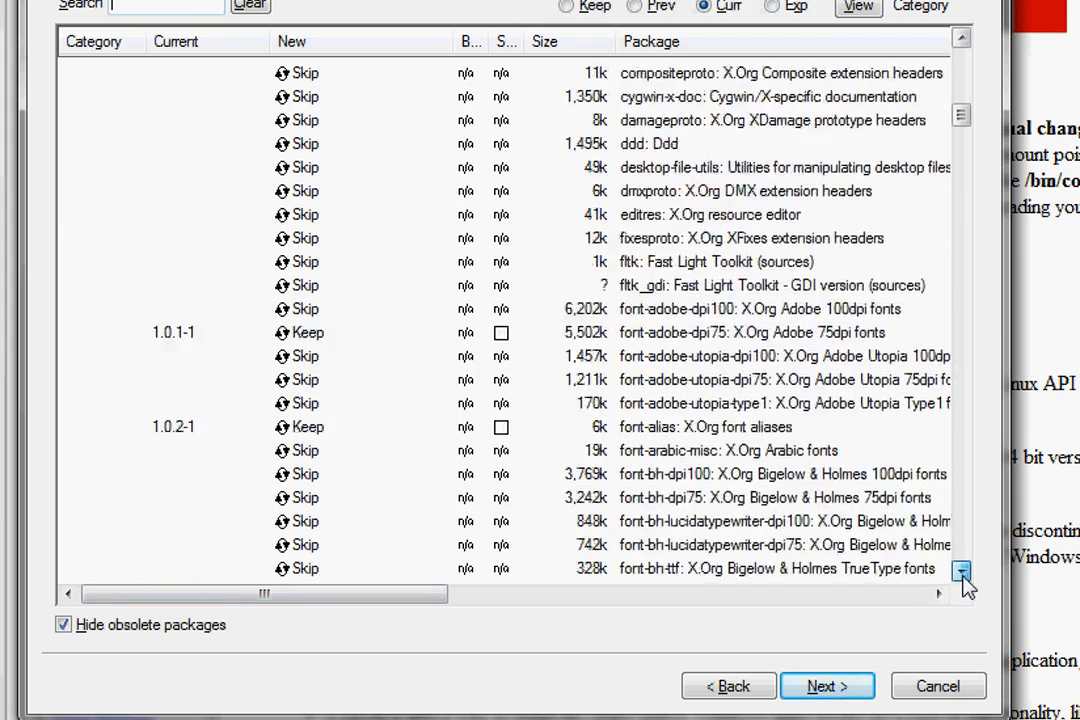
Expand X11 and browse its package list down to the xterm and xrdb entries.
{"action": "left_click", "coordinate": [960, 570]}
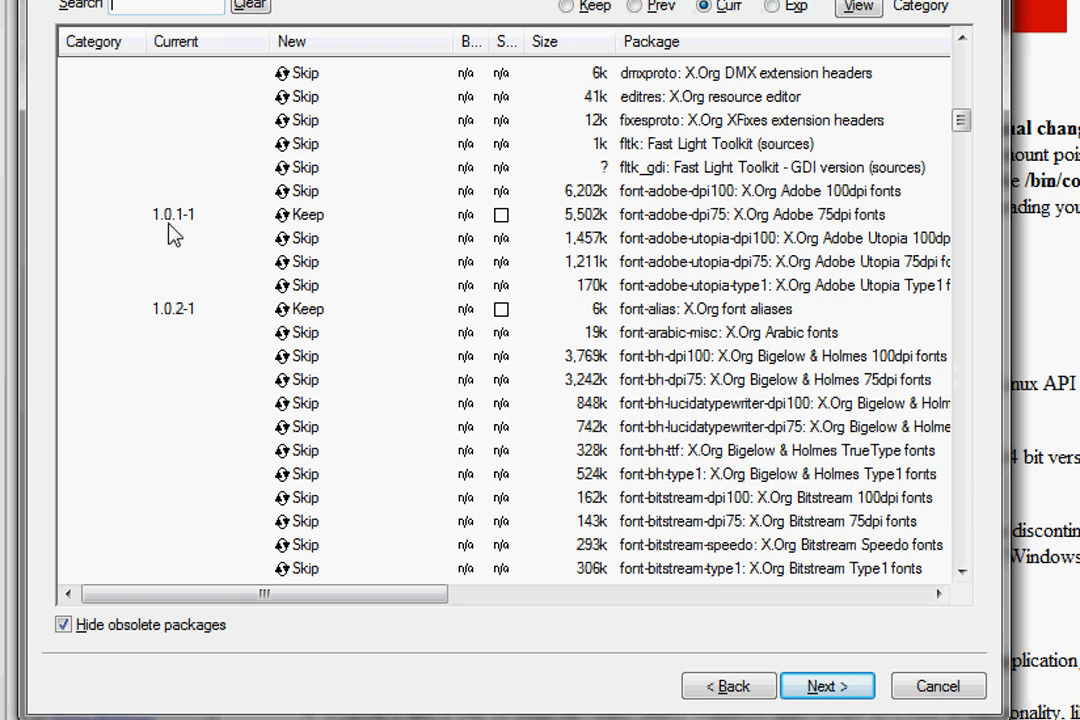
{"action": "mouse_move", "coordinate": [864, 444]}
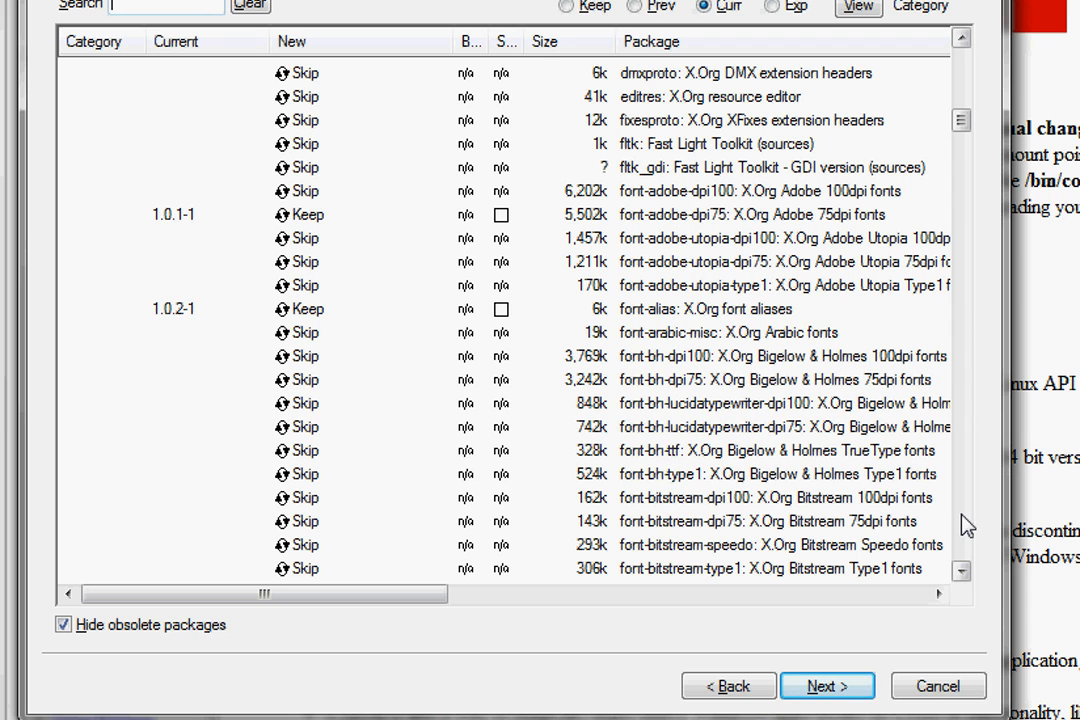
{"action": "scroll", "scroll_direction": "down", "scroll_amount": 3}
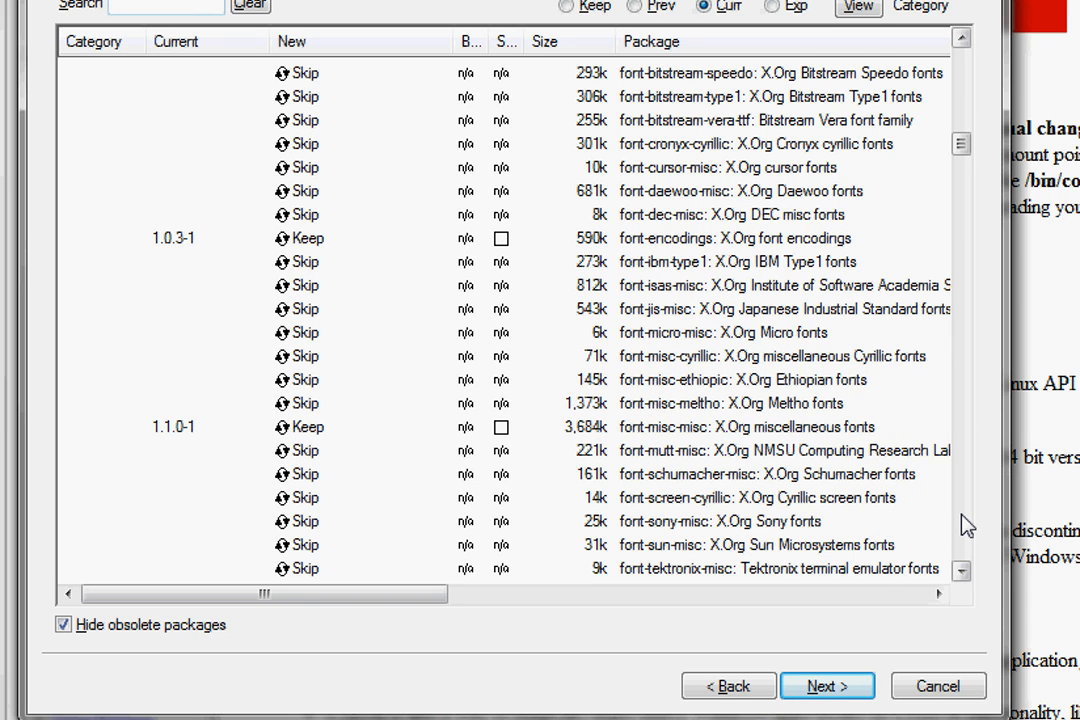
{"action": "scroll", "scroll_direction": "down", "scroll_amount": 3}
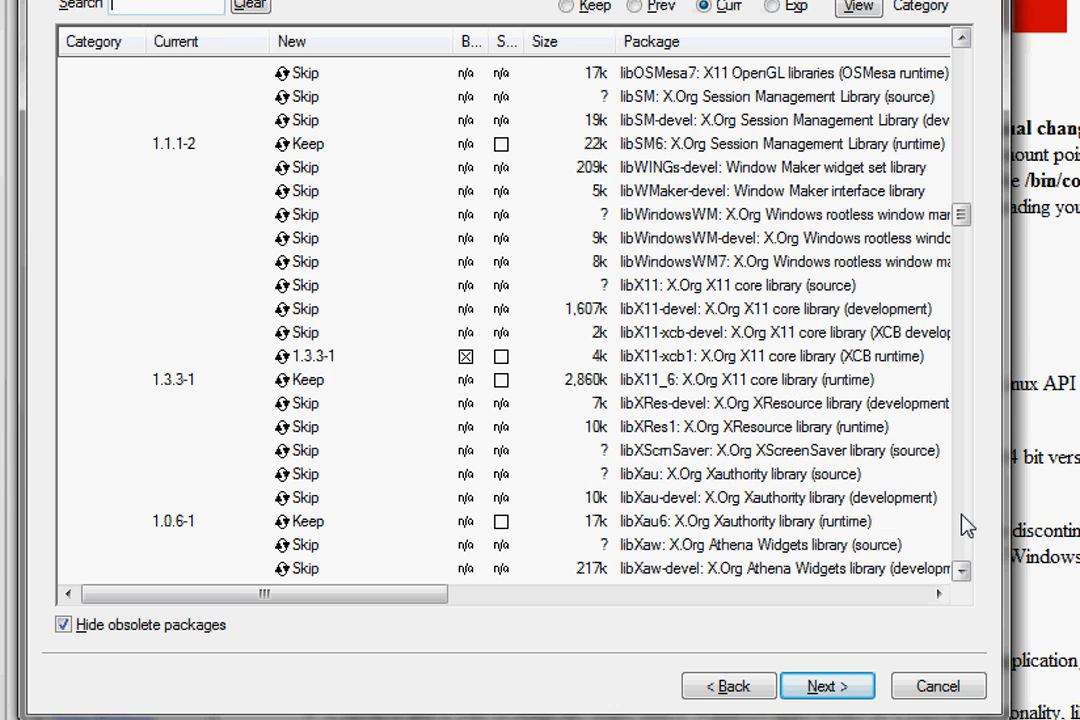
{"action": "scroll", "scroll_direction": "down", "scroll_amount": 3}
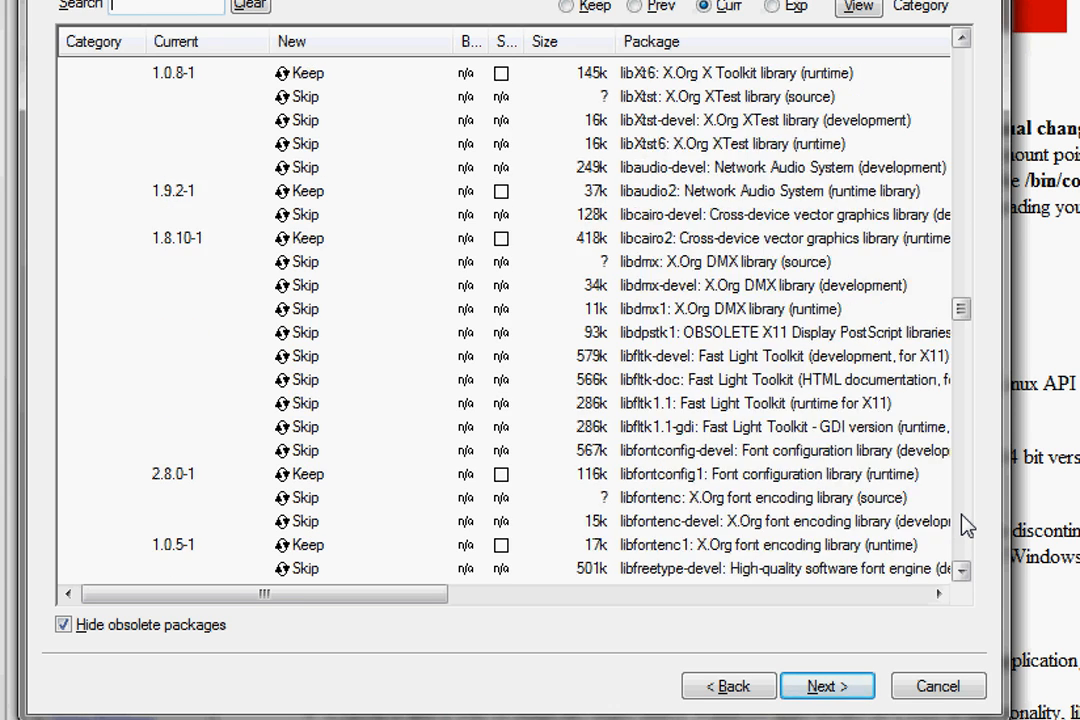
{"action": "scroll", "scroll_direction": "down", "scroll_amount": 3}
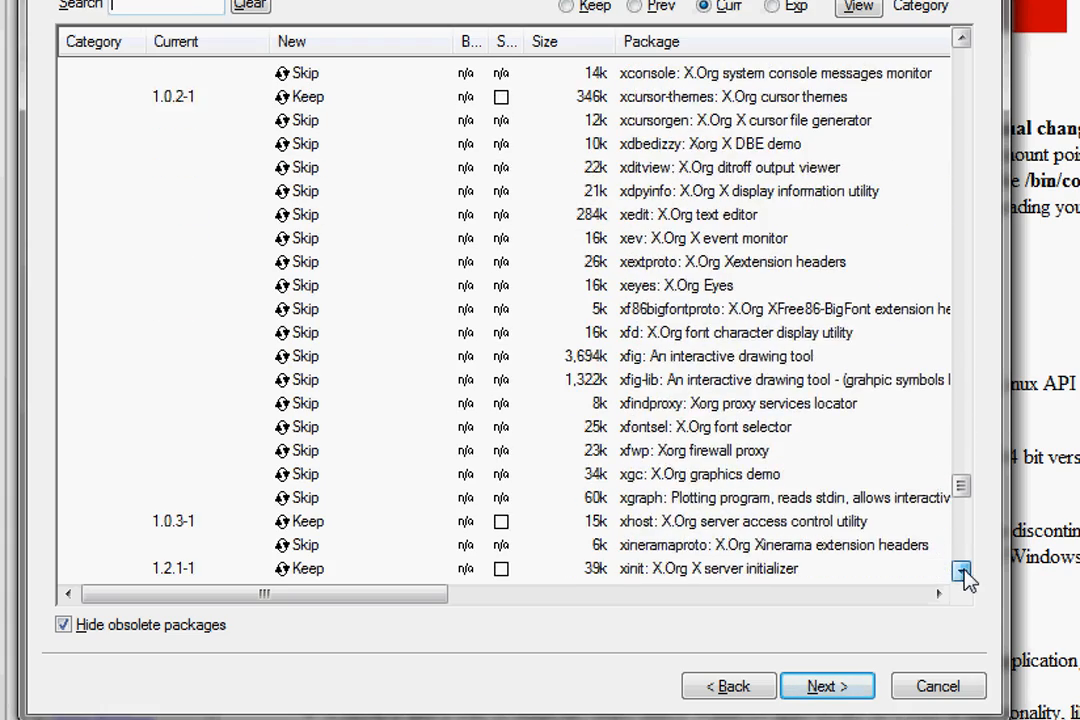
{"action": "left_click", "coordinate": [964, 570]}
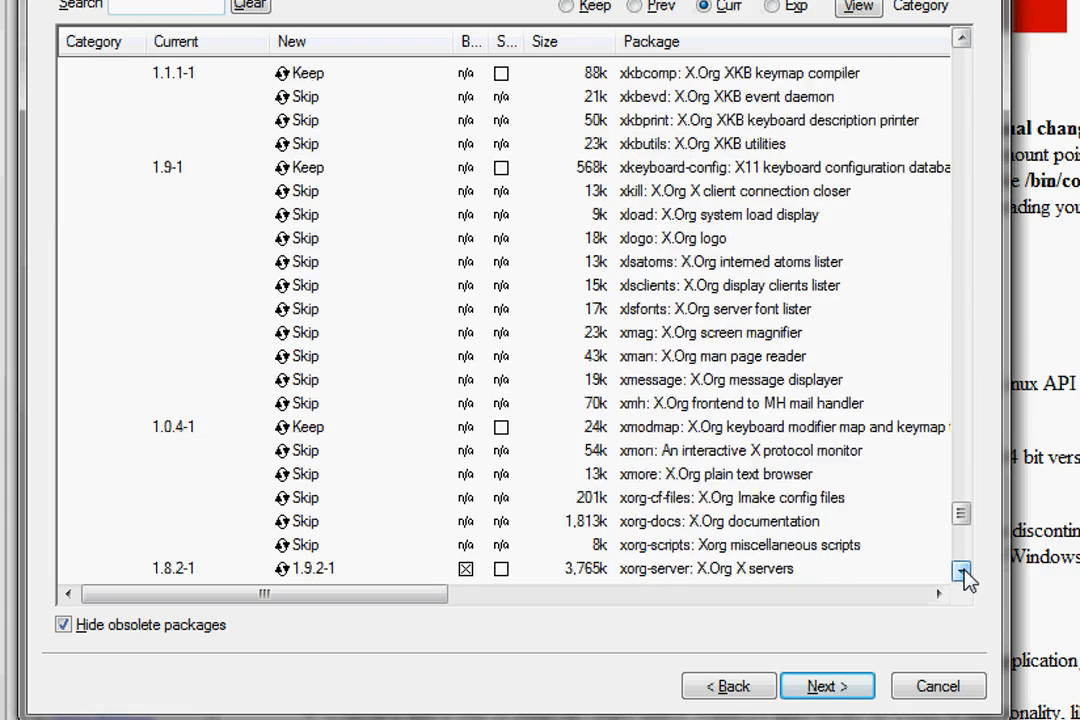
{"action": "left_click", "coordinate": [962, 570]}
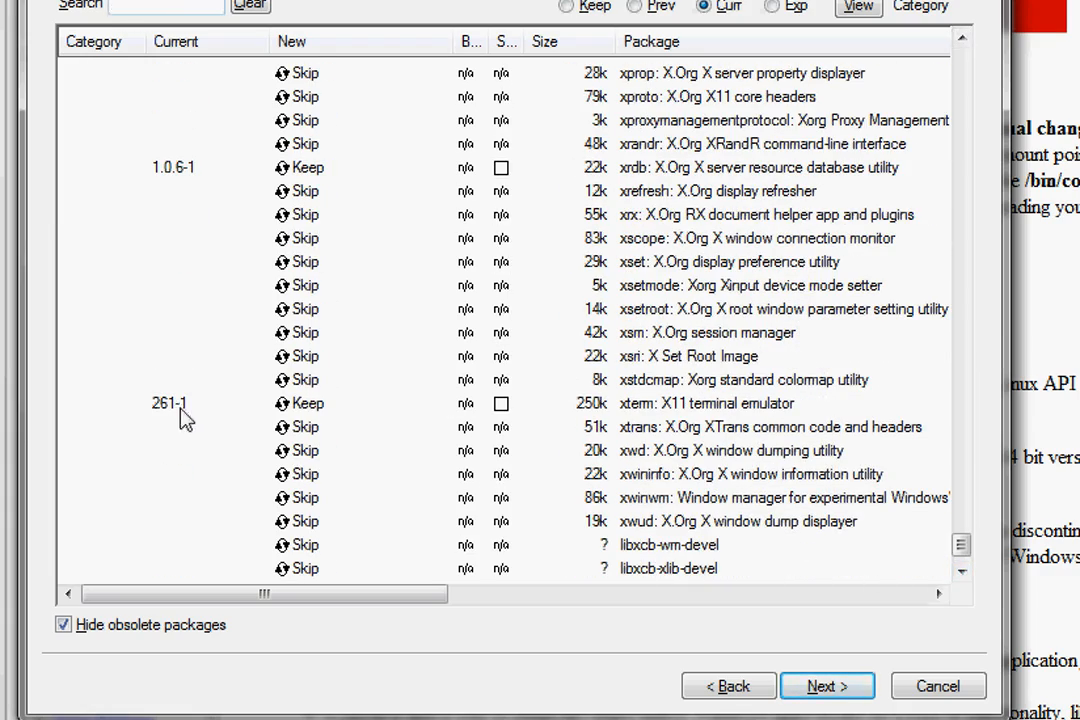
{"action": "mouse_move", "coordinate": [328, 414]}
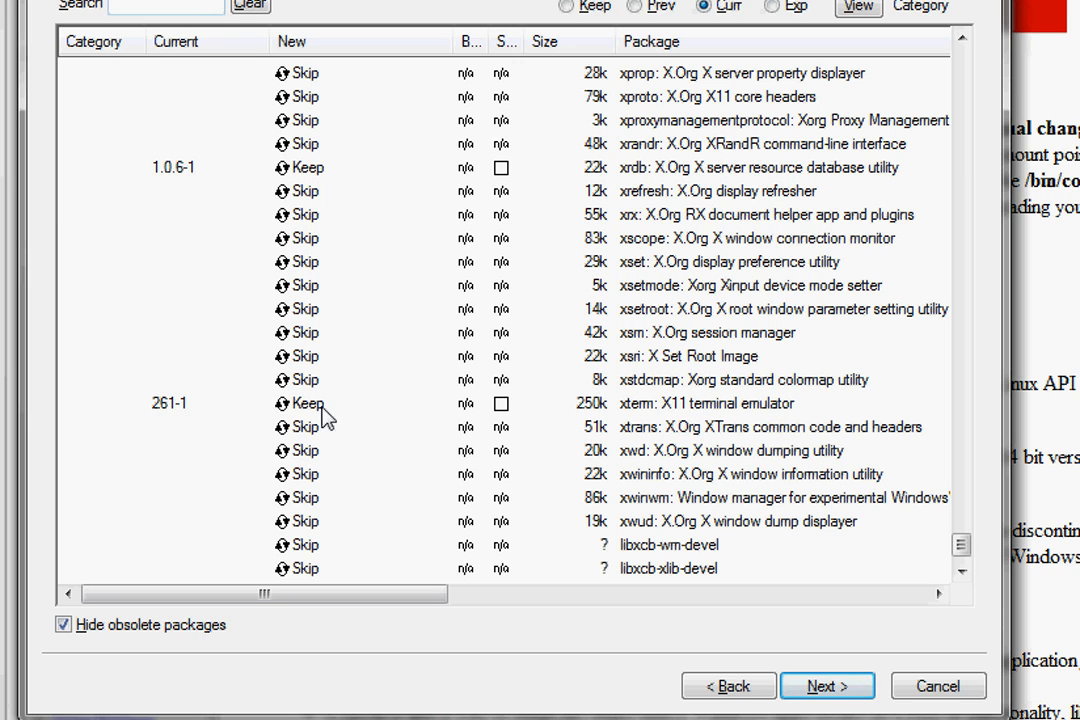
Toggle xstdcmap to install and back to Skip, confirm xhost and xinit are Keep, finish setup.
{"action": "left_click", "coordinate": [308, 380]}
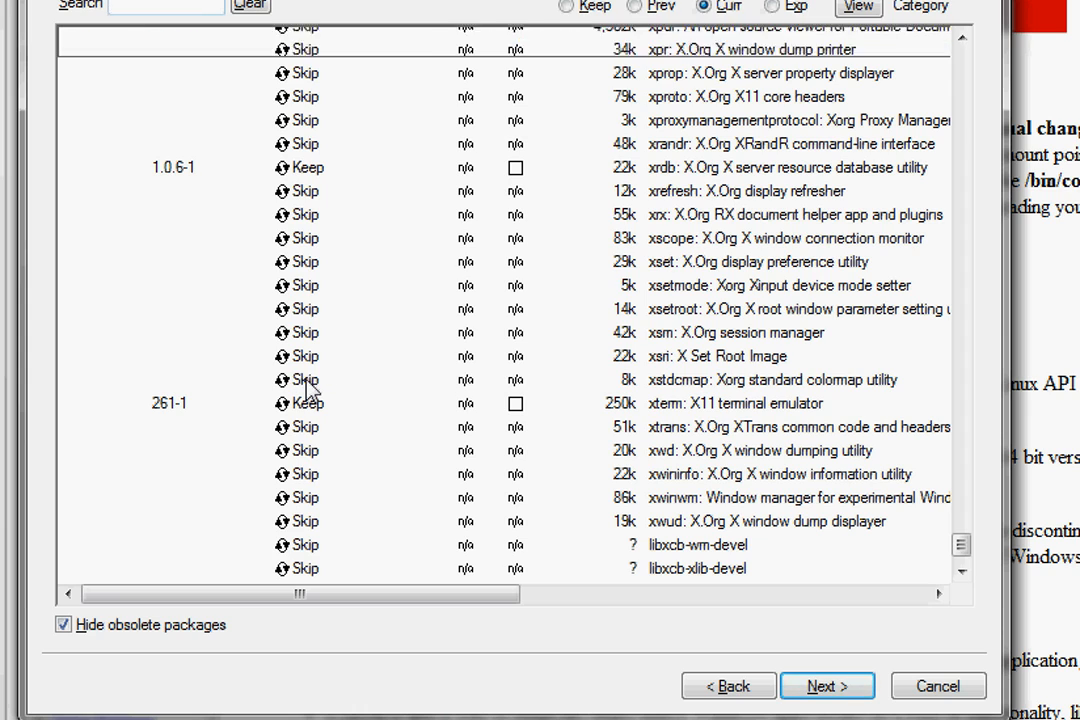
{"action": "left_click", "coordinate": [308, 380]}
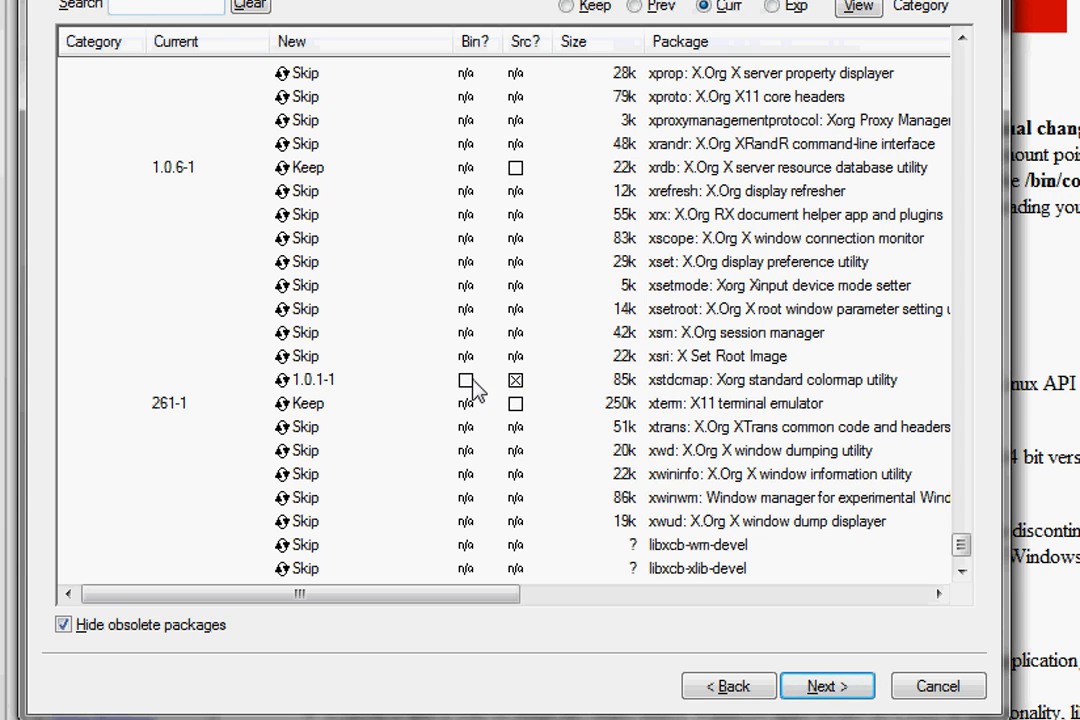
{"action": "left_click", "coordinate": [304, 380]}
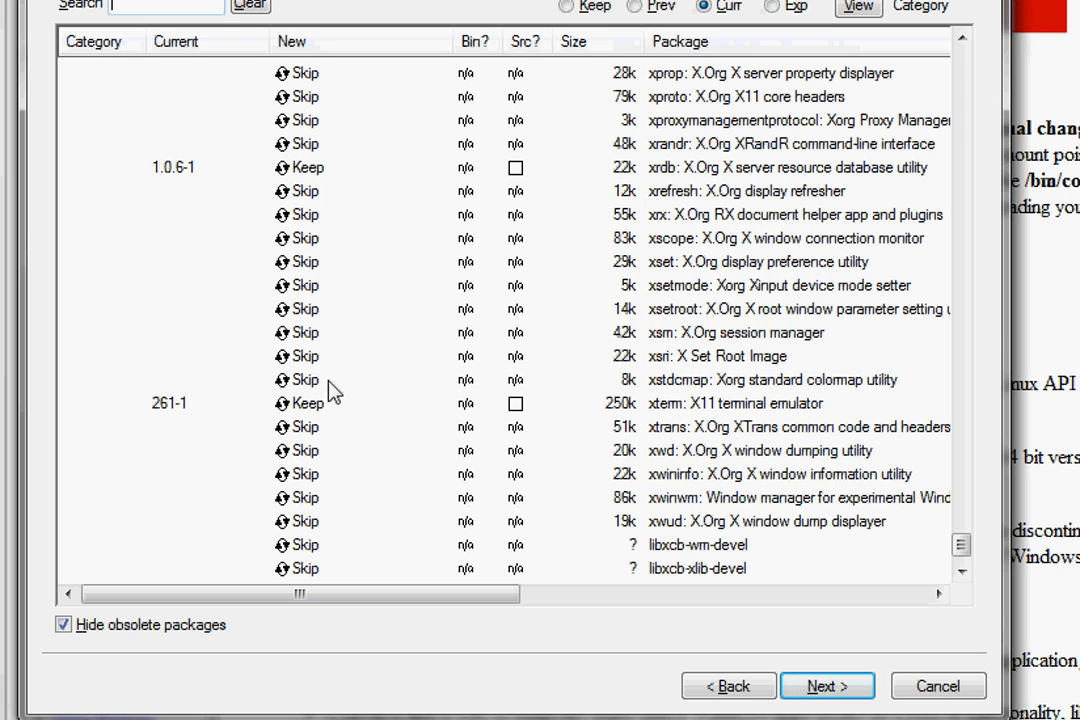
{"action": "mouse_move", "coordinate": [600, 410]}
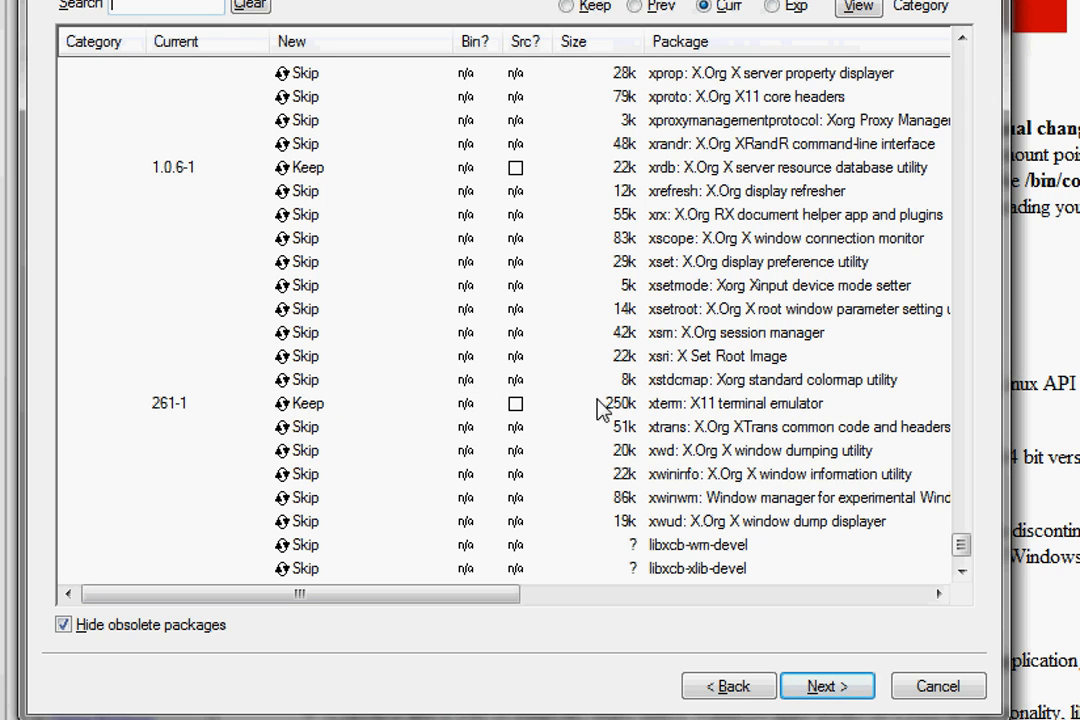
{"action": "mouse_move", "coordinate": [250, 184]}
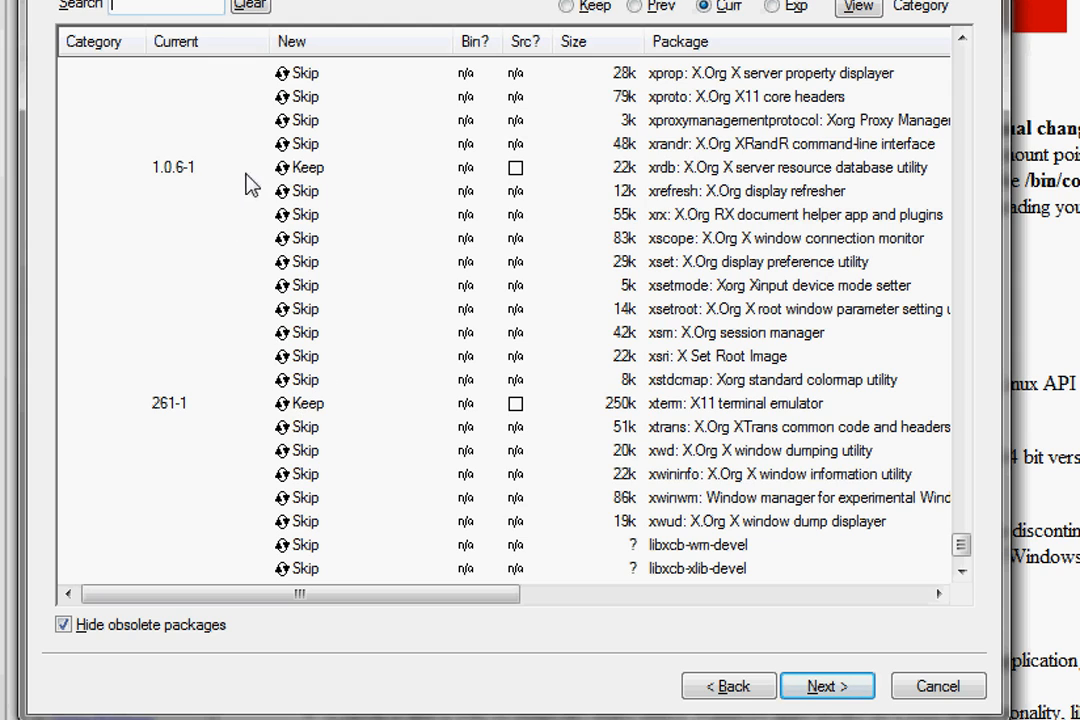
{"action": "mouse_move", "coordinate": [620, 378]}
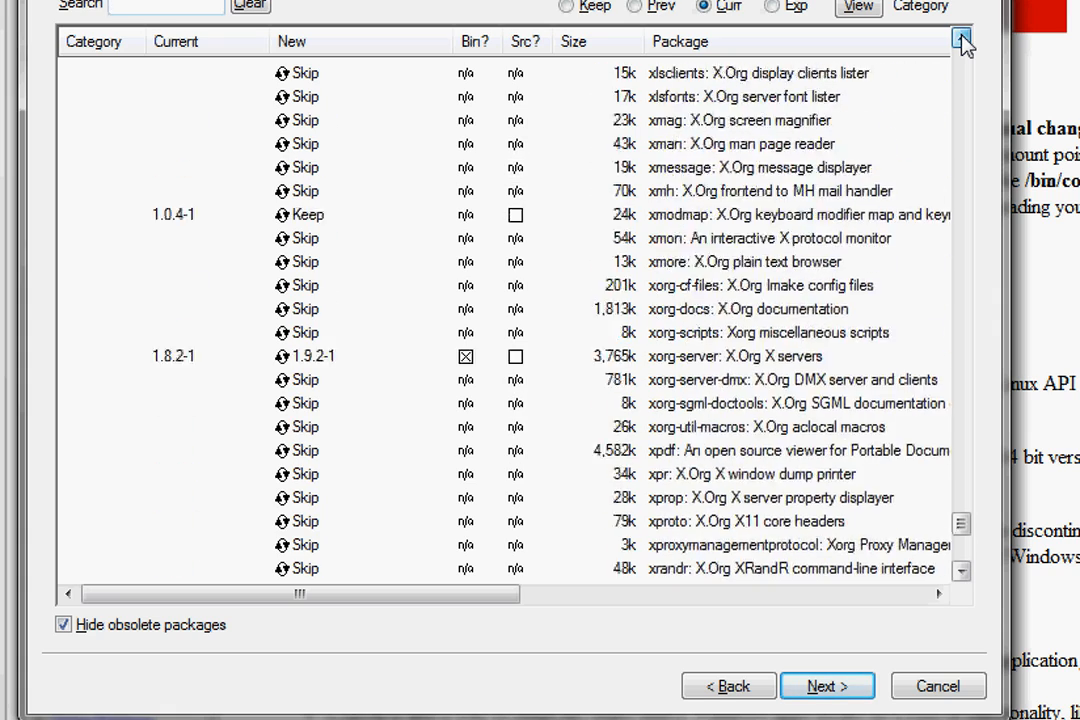
{"action": "left_click", "coordinate": [960, 38]}
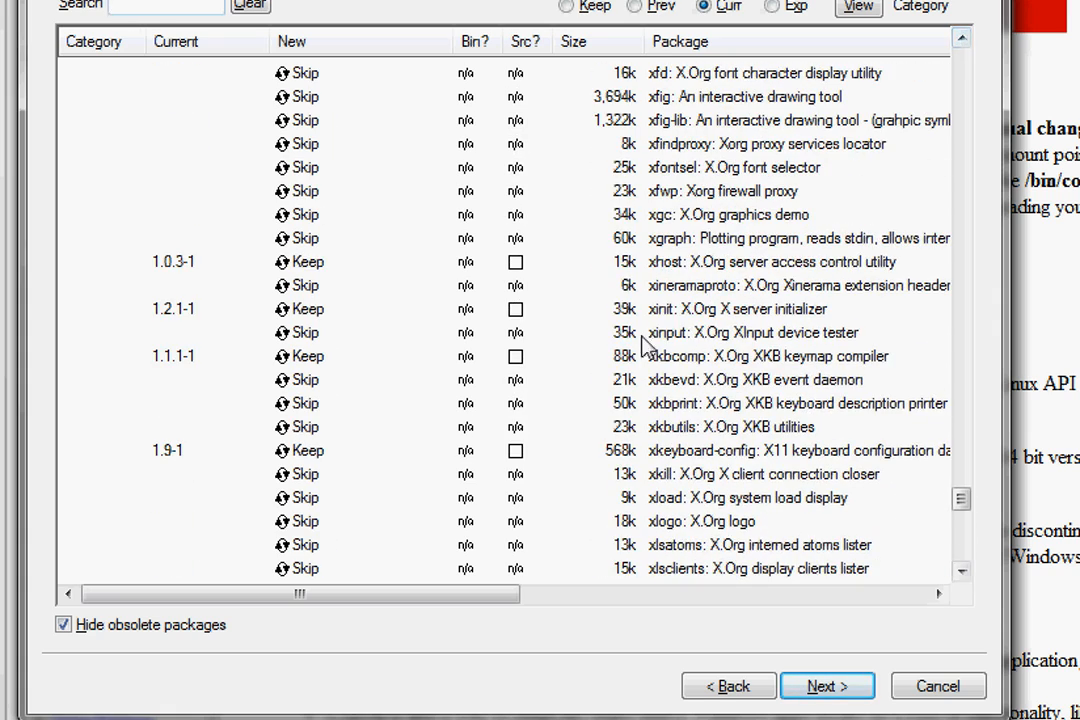
{"action": "mouse_move", "coordinate": [260, 272]}
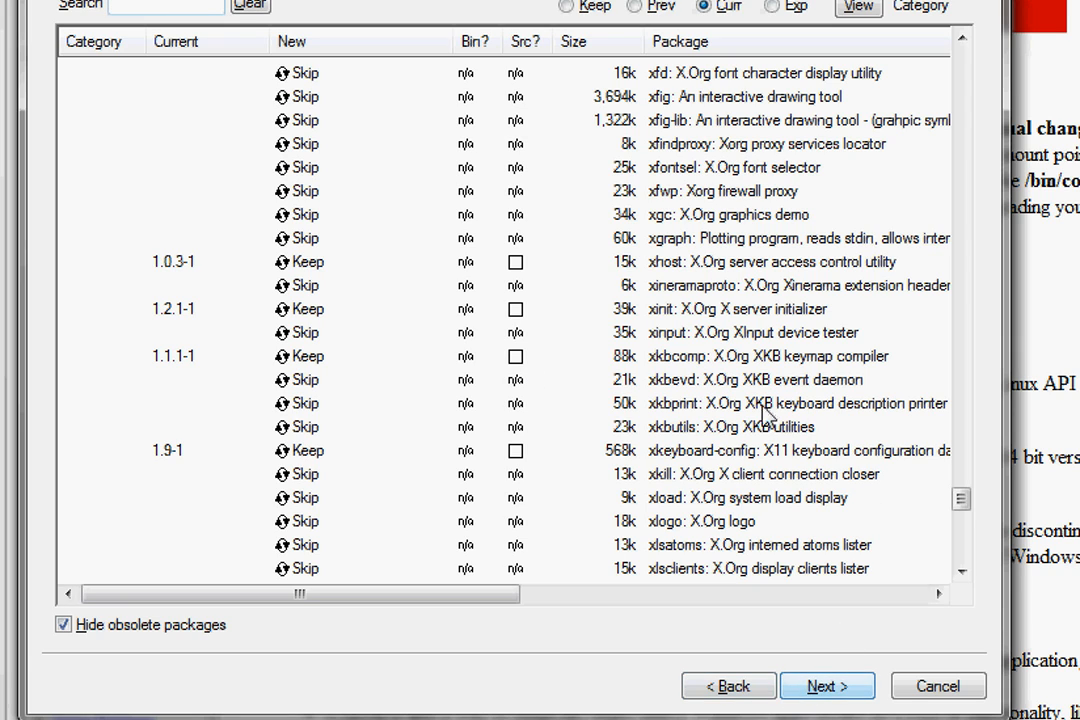
{"action": "left_click", "coordinate": [936, 686]}
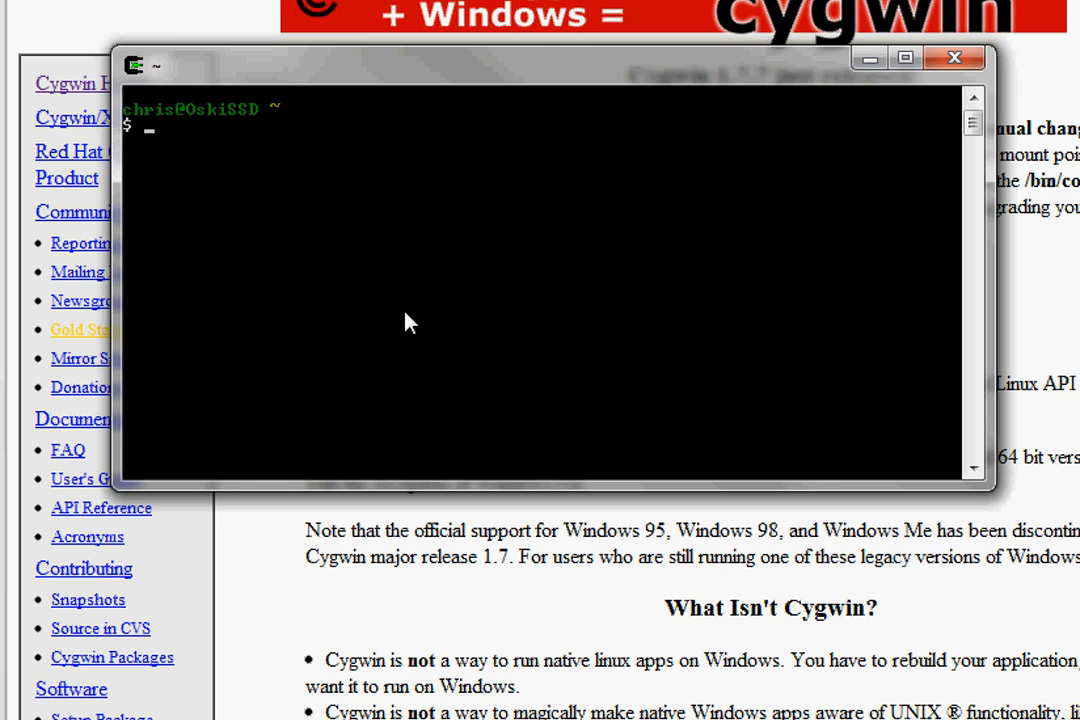
Run df -h and vi x in the Cygwin terminal, then enter startx at the prompt.
{"action": "type", "text": "df -h"}
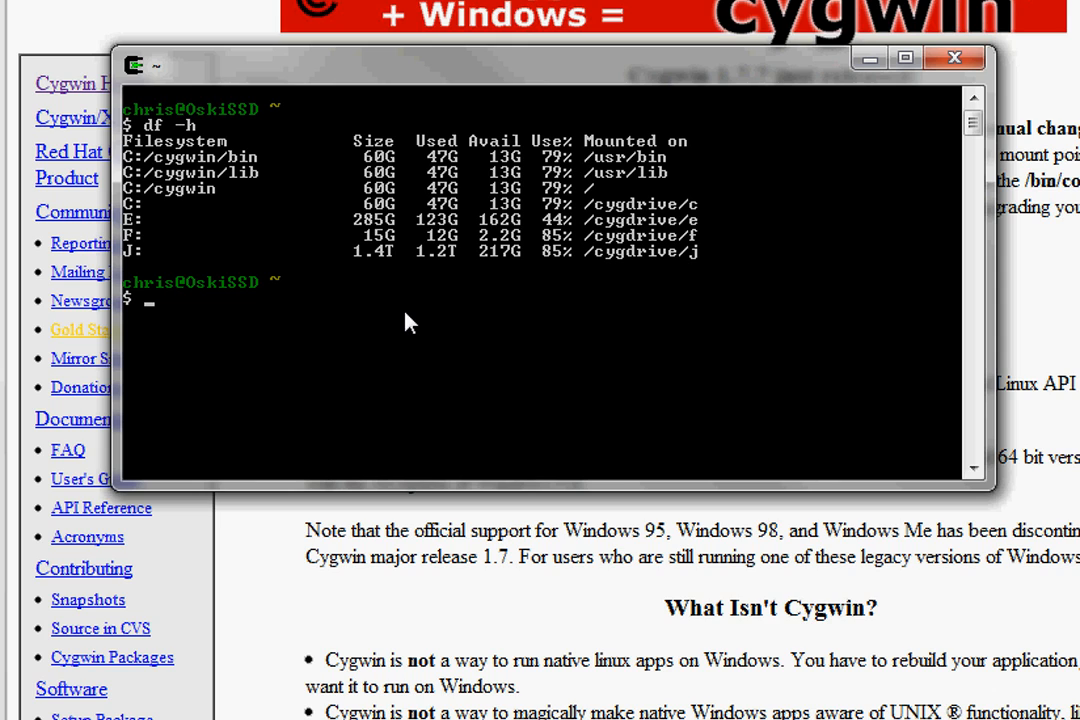
{"action": "mouse_move", "coordinate": [482, 300]}
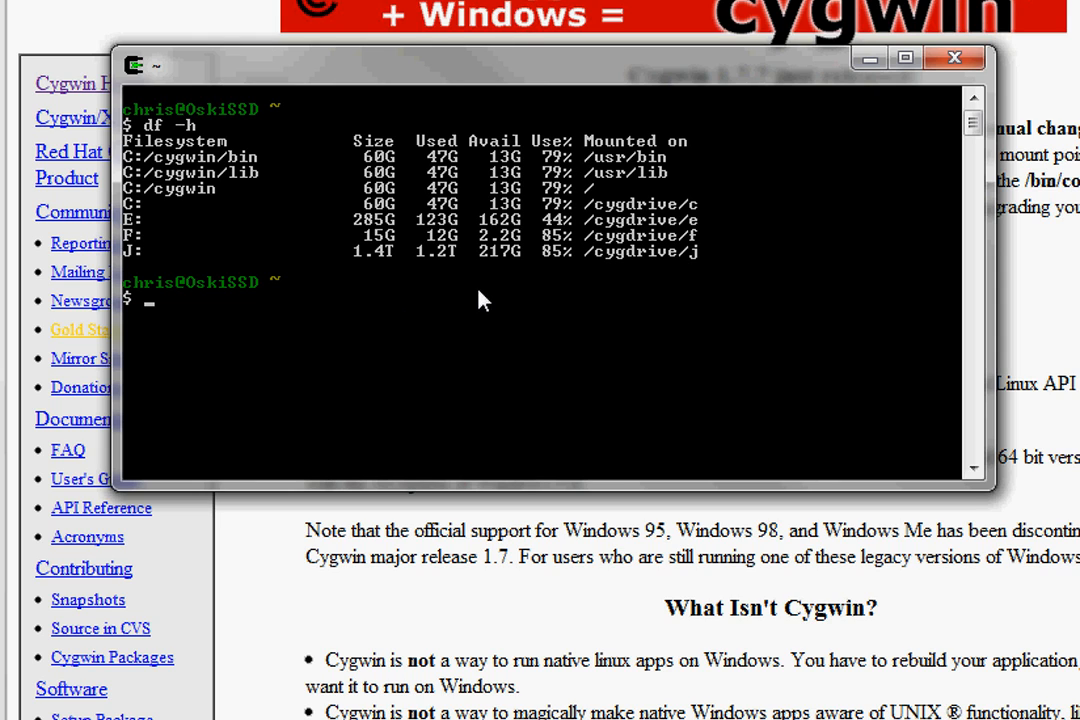
{"action": "mouse_move", "coordinate": [160, 216]}
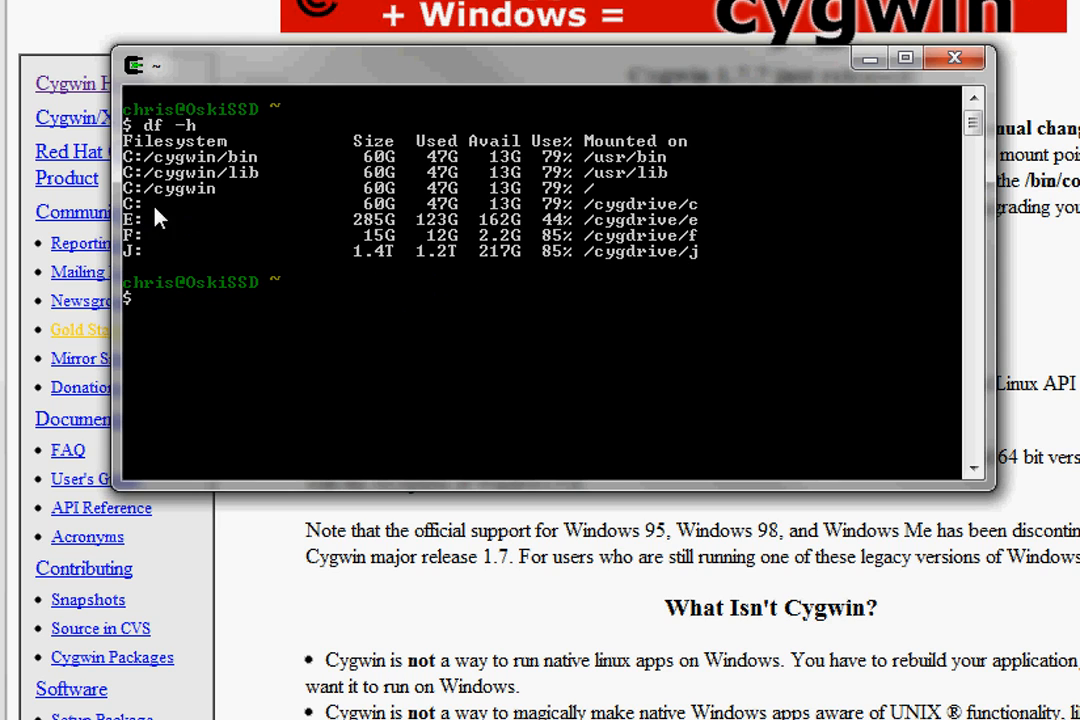
{"action": "mouse_move", "coordinate": [630, 224]}
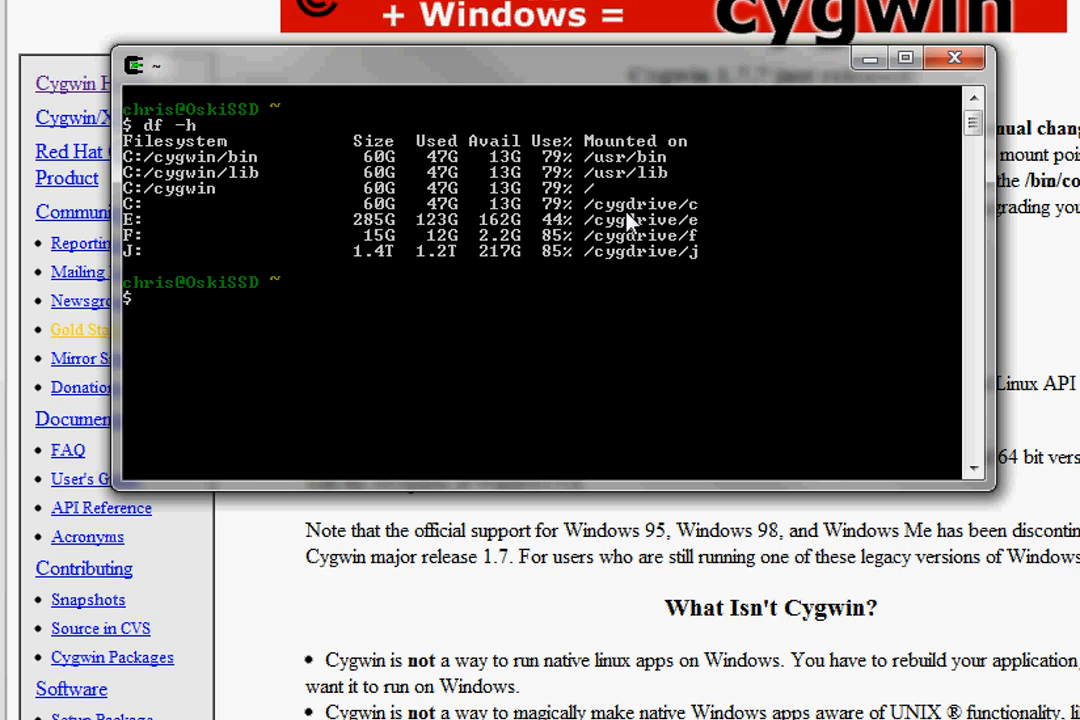
{"action": "mouse_move", "coordinate": [784, 212]}
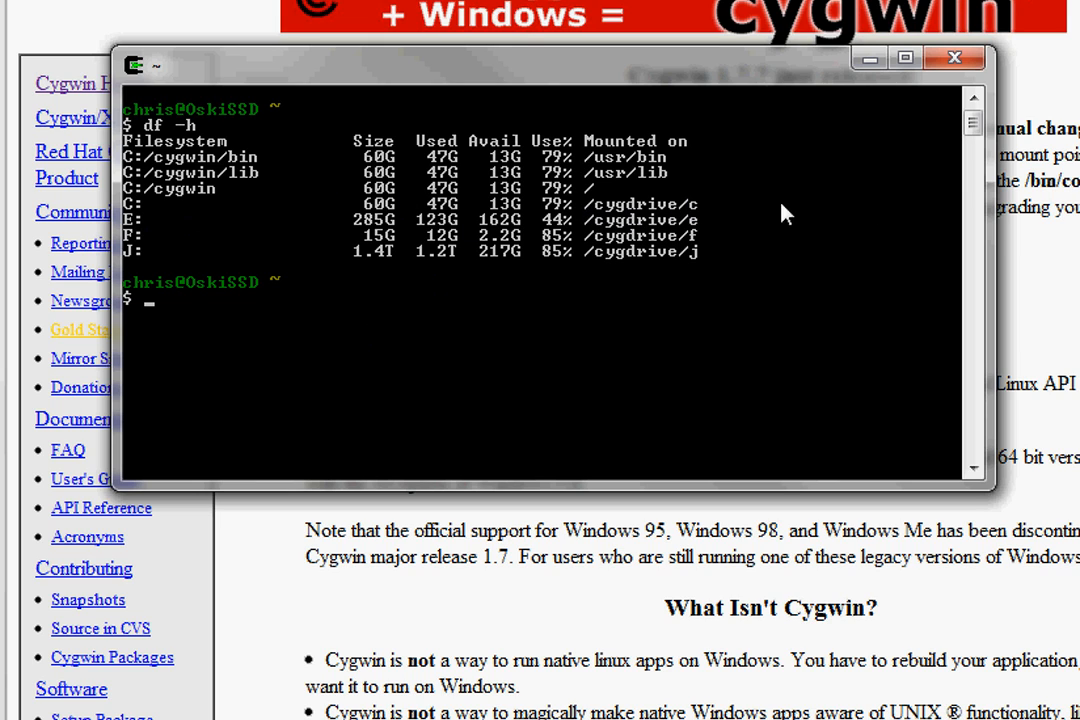
{"action": "mouse_move", "coordinate": [428, 290]}
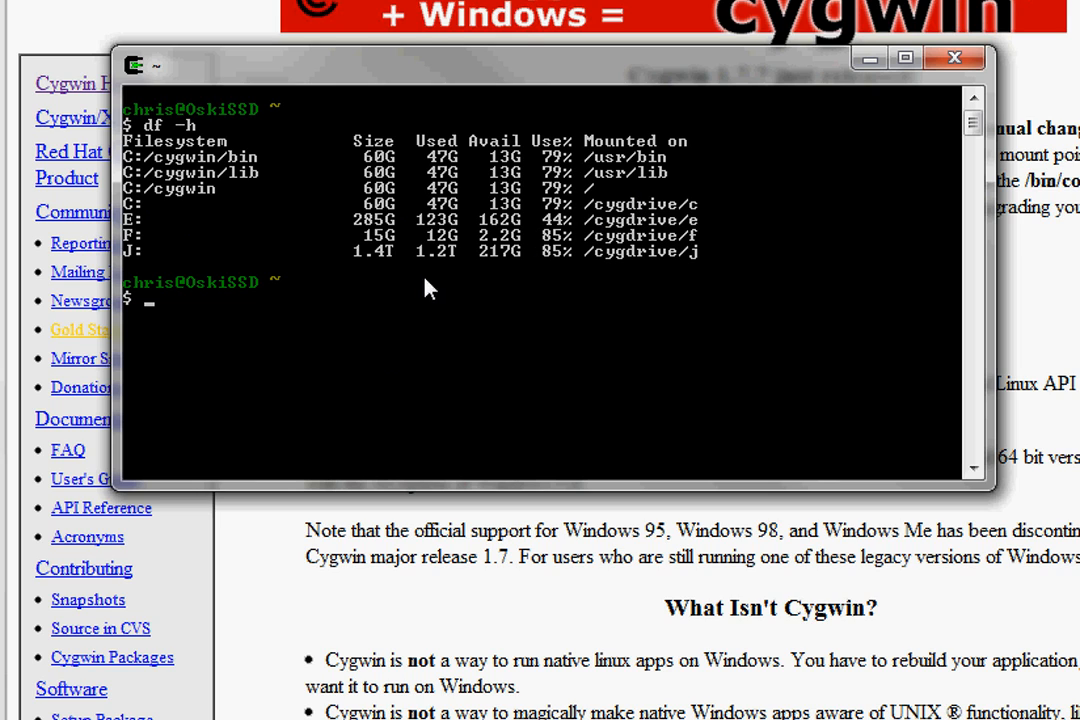
{"action": "mouse_move", "coordinate": [496, 224]}
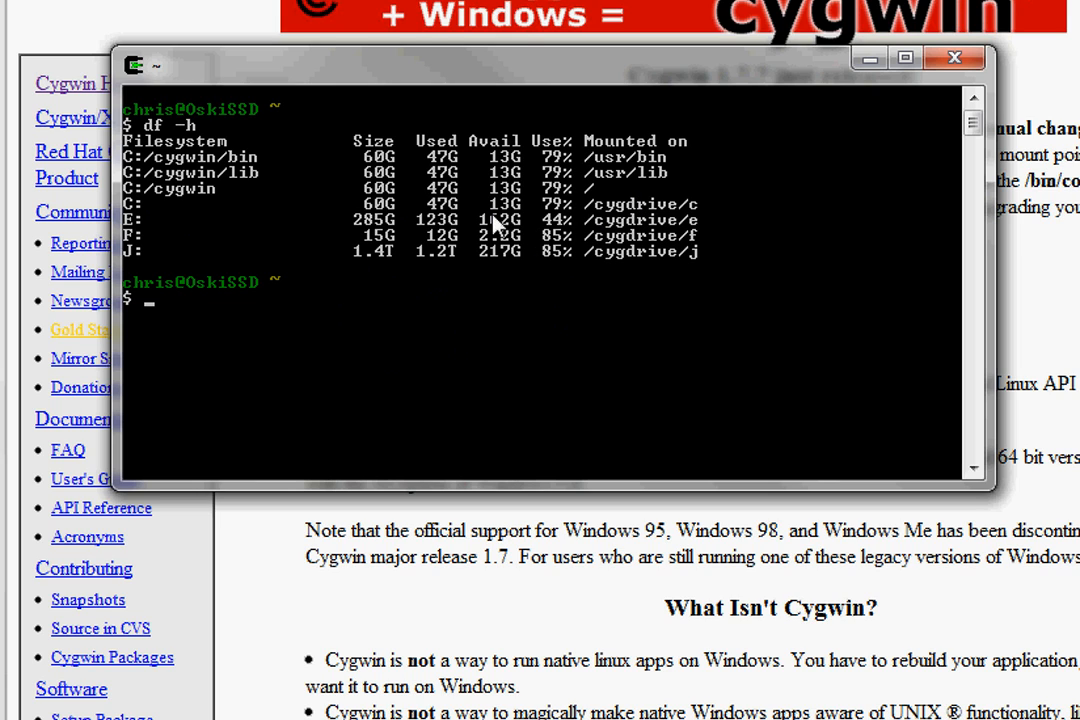
{"action": "type", "text": "vi x"}
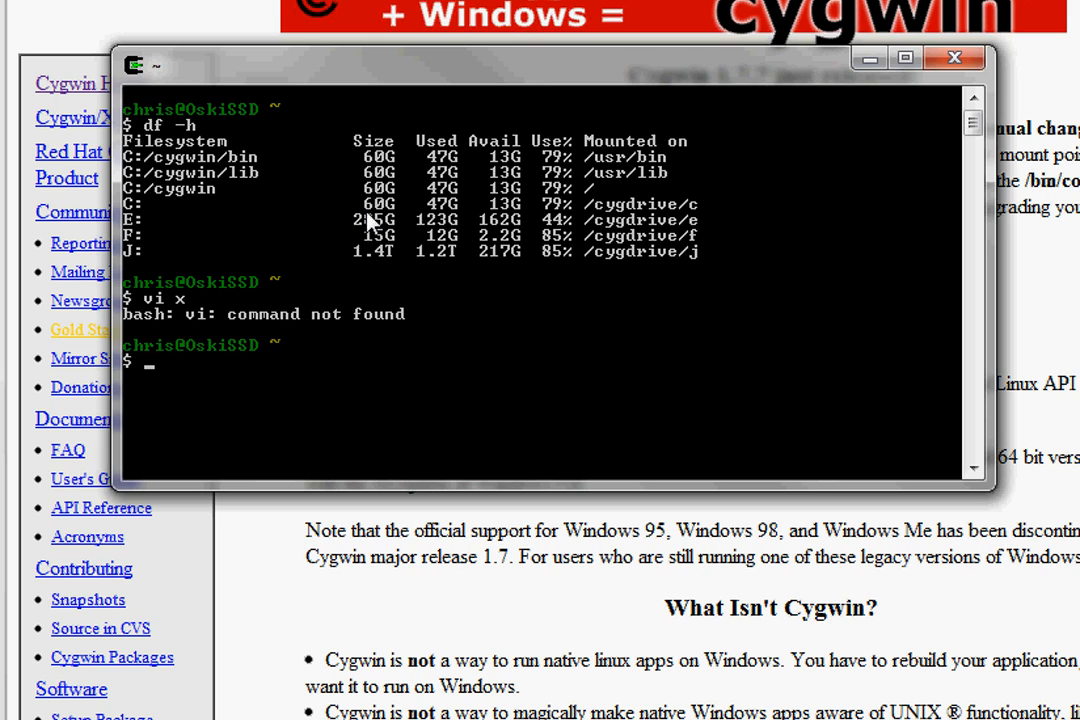
{"action": "mouse_move", "coordinate": [544, 216]}
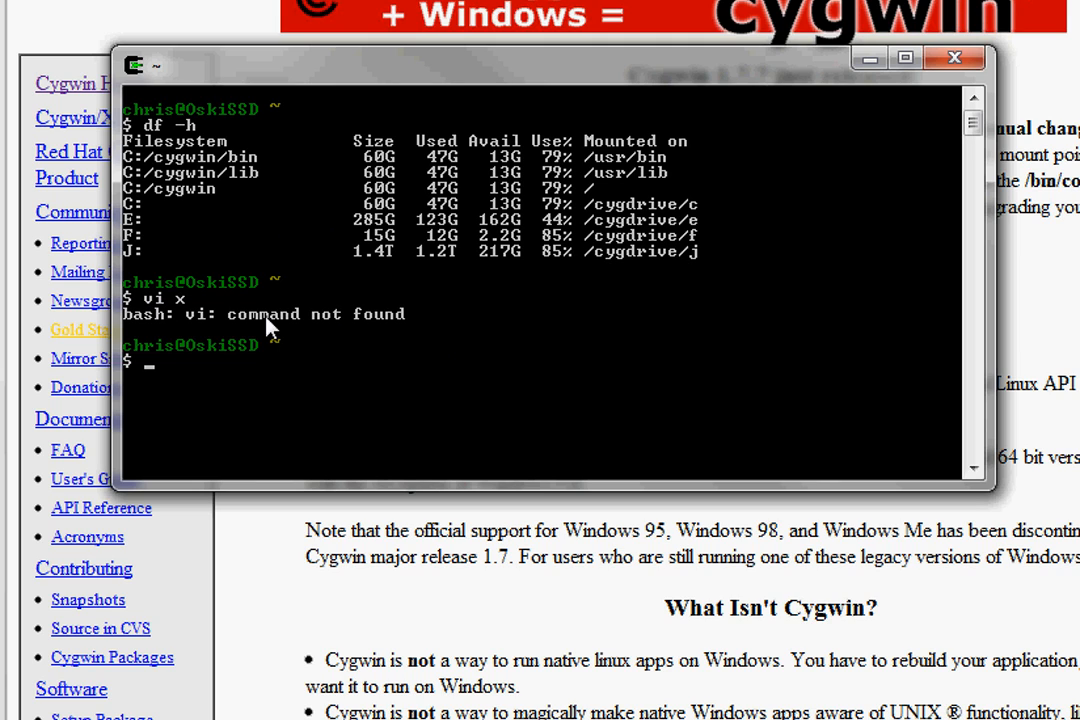
{"action": "mouse_move", "coordinate": [296, 292]}
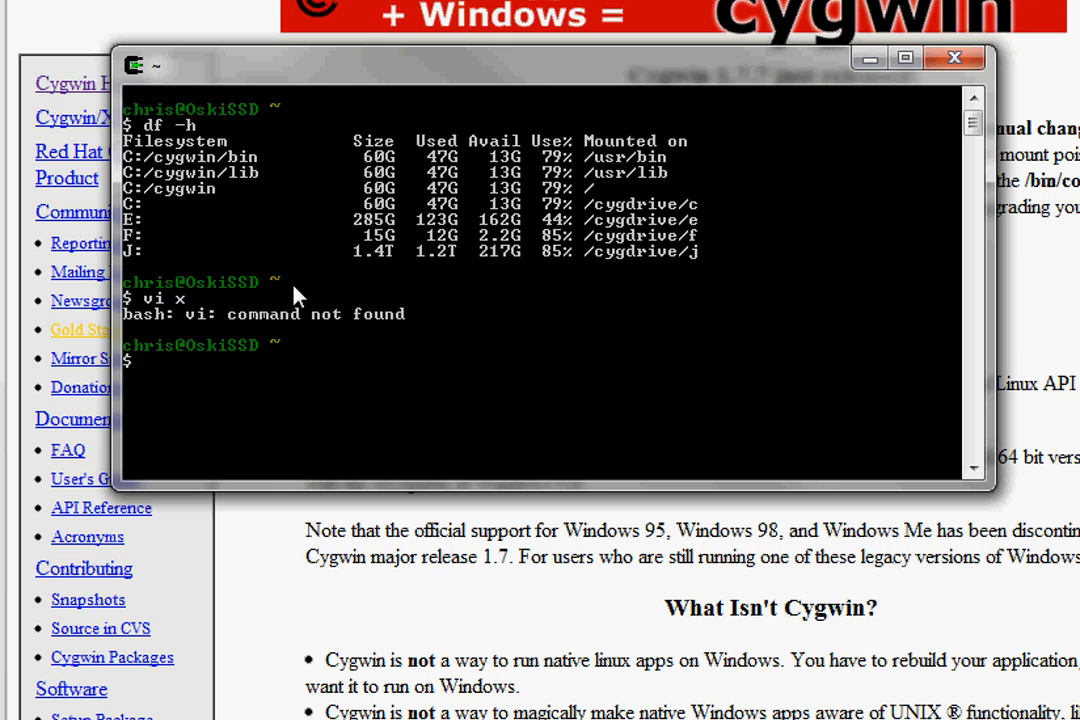
{"action": "type", "text": "startx"}
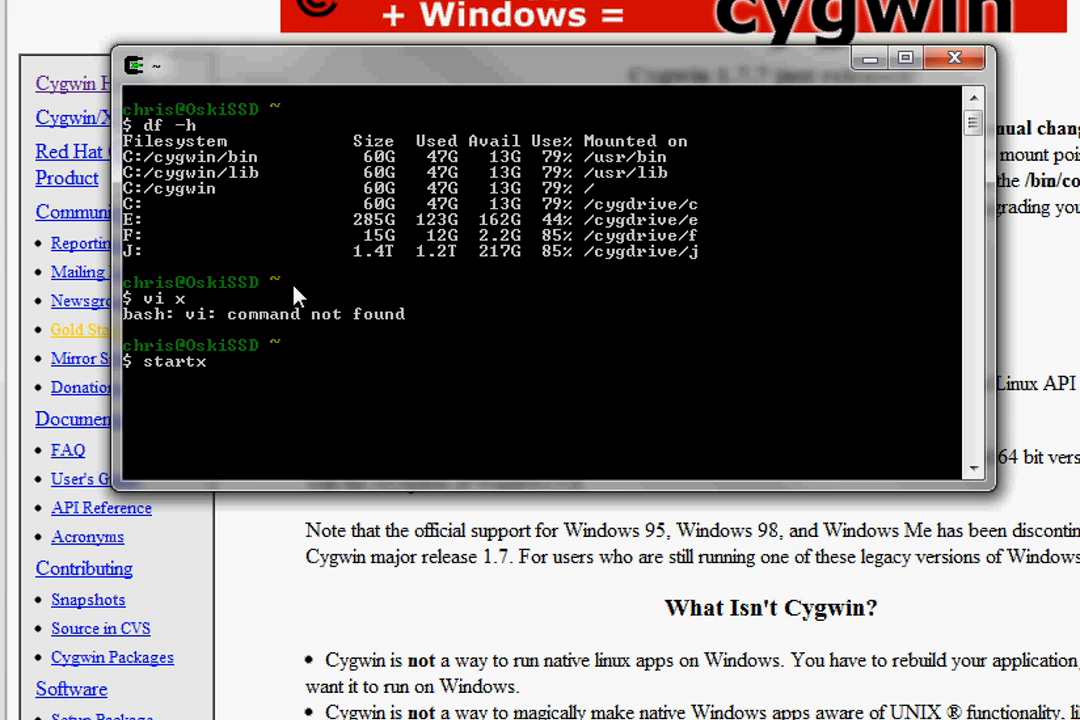
Launch the X server with startx, bringing up an xterm at a bash prompt.
{"action": "key", "text": "Return"}
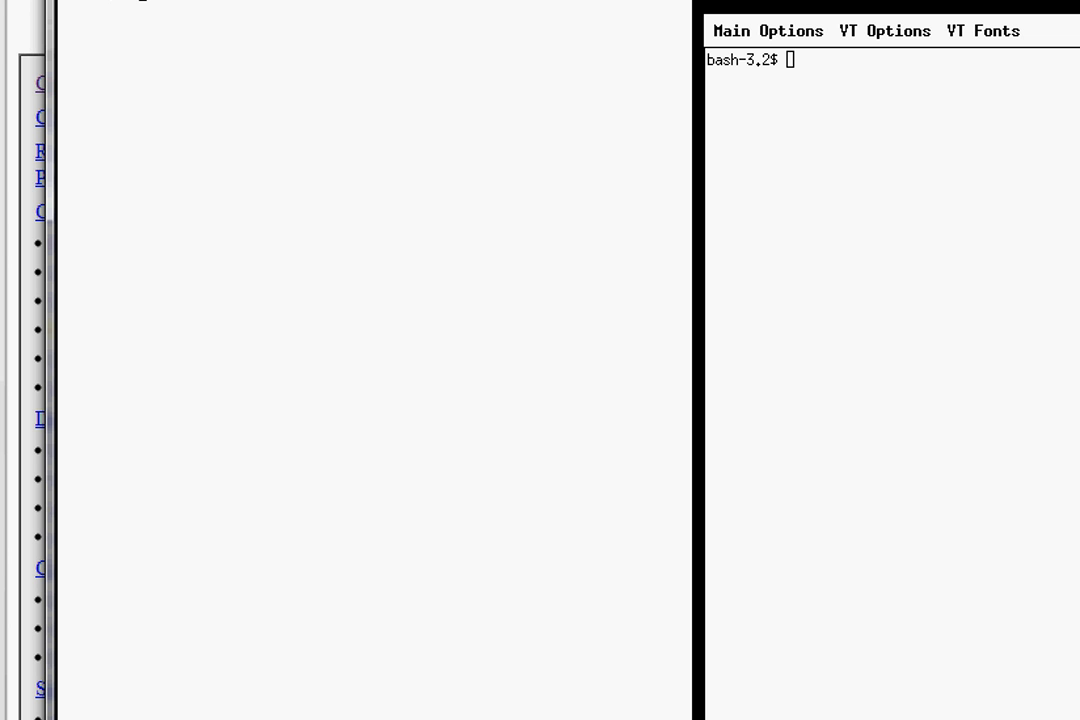
{"action": "mouse_move", "coordinate": [328, 184]}
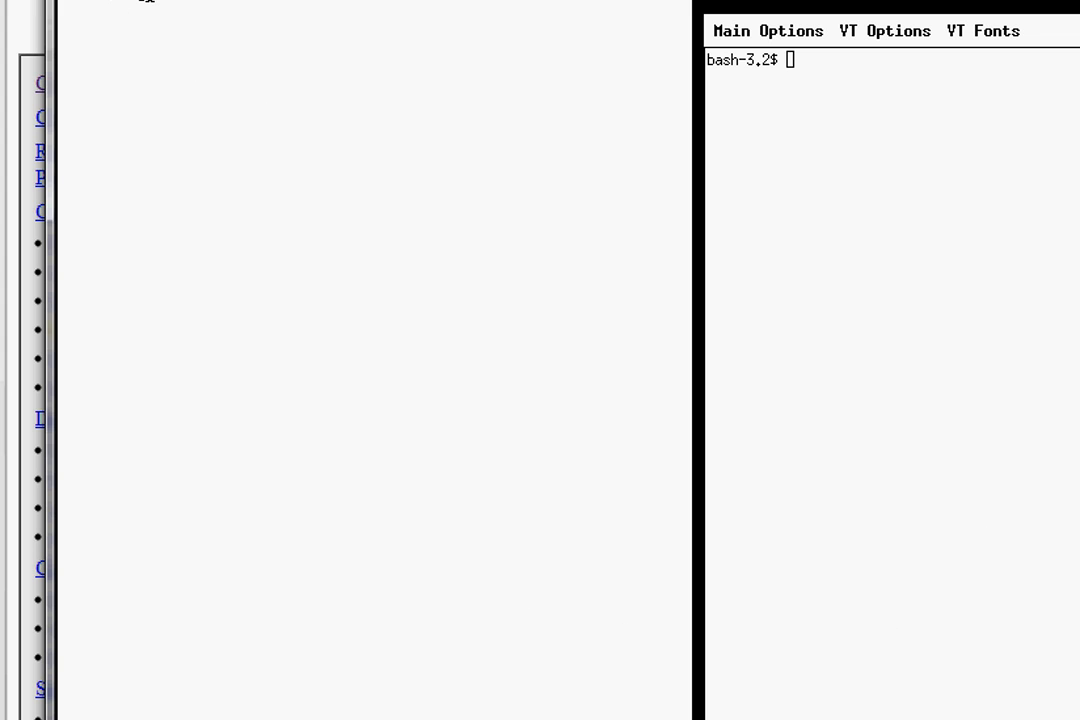
{"action": "mouse_move", "coordinate": [180, 36]}
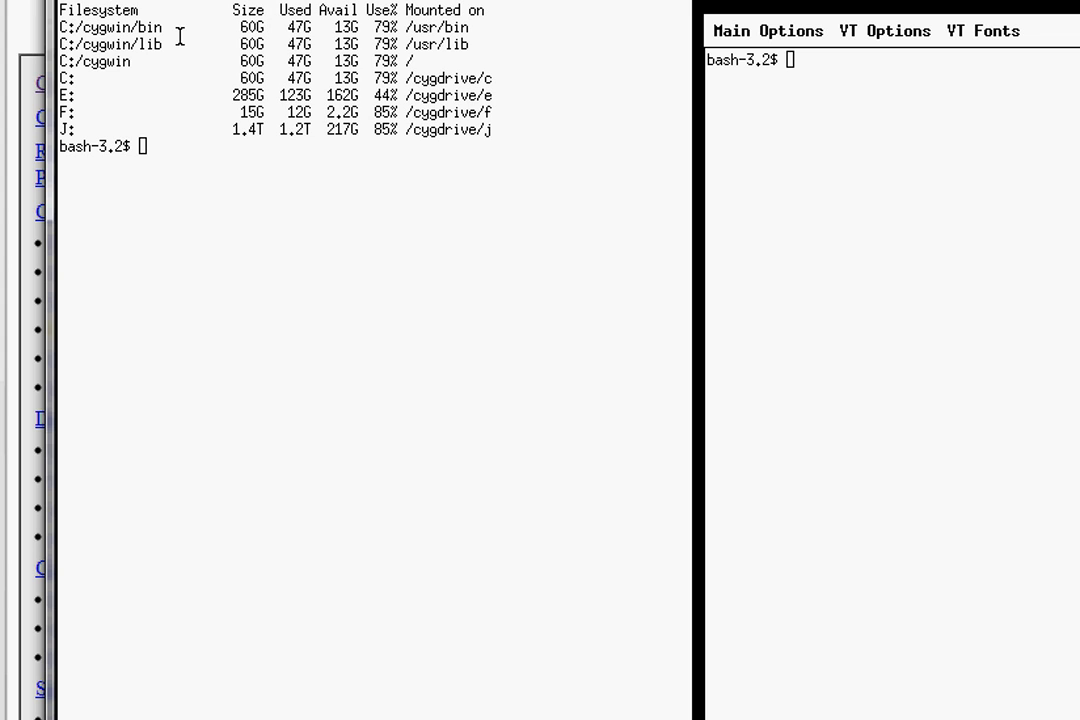
Run xhost + in the xterm to disable X access control for all hosts.
{"action": "type", "text": "xhosy"}
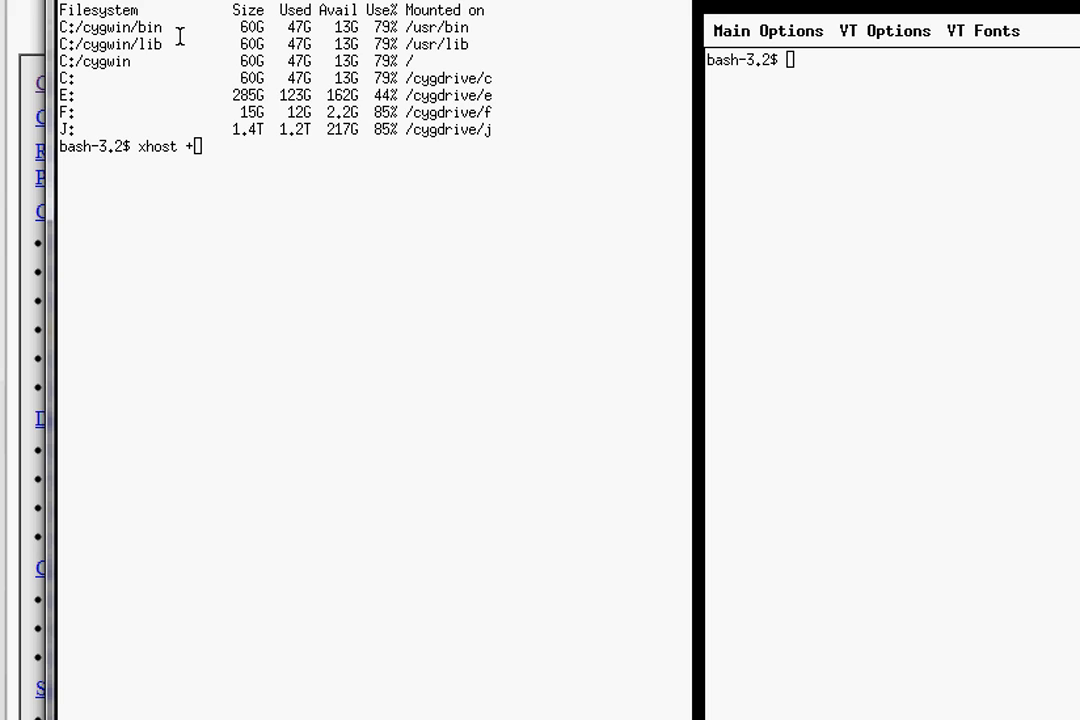
{"action": "key", "text": "Return"}
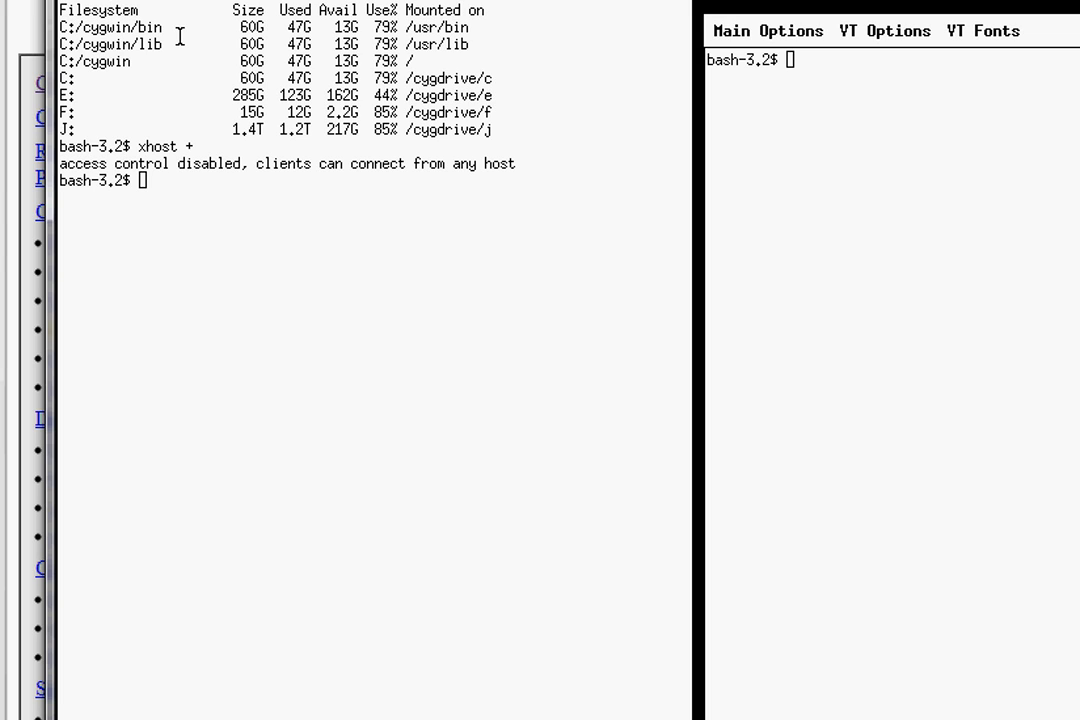
{"action": "mouse_move", "coordinate": [180, 200]}
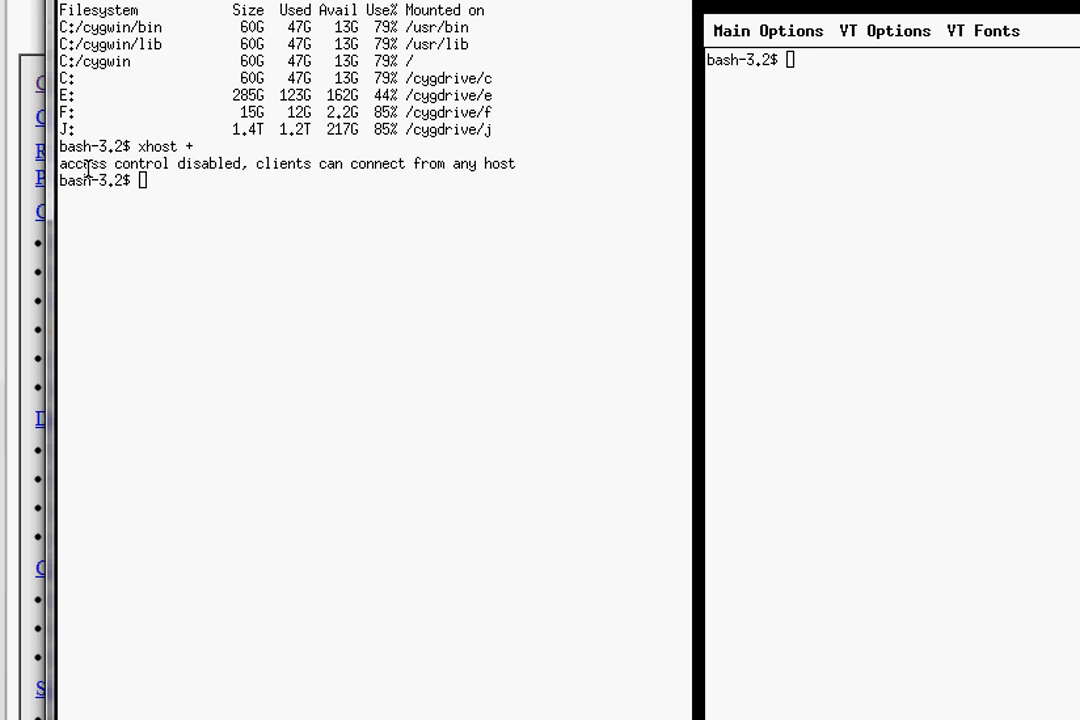
{"action": "mouse_move", "coordinate": [196, 296]}
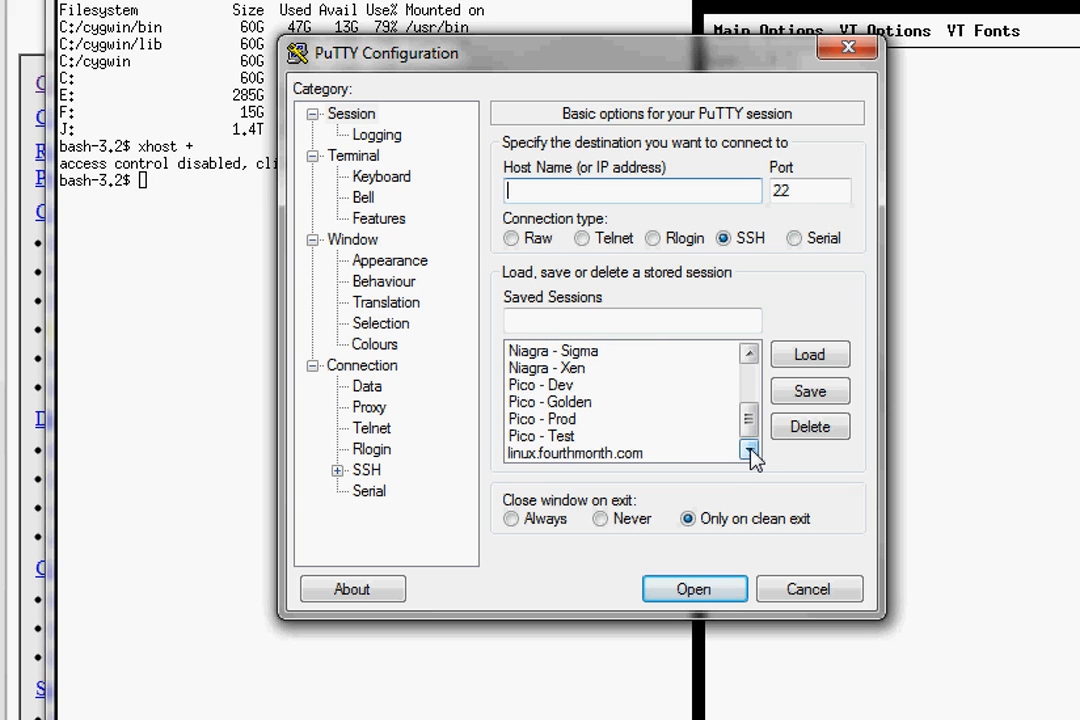
Connect PuTTY to the saved linux.fourthmonth.com session.
{"action": "left_click", "coordinate": [576, 452]}
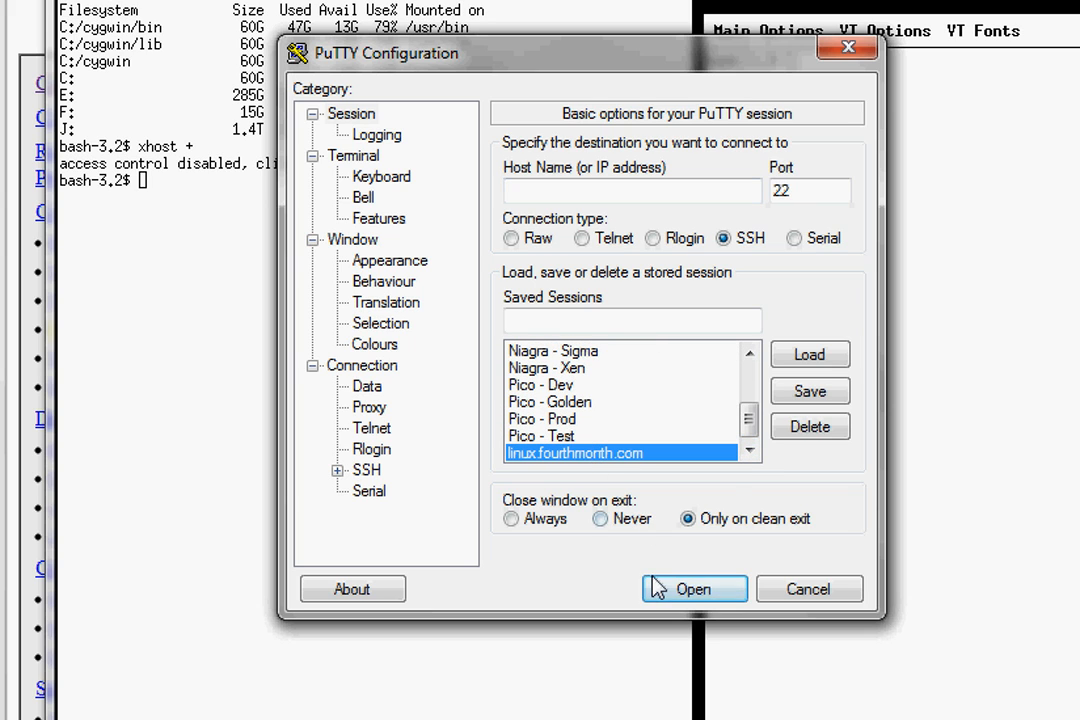
{"action": "left_click", "coordinate": [694, 588]}
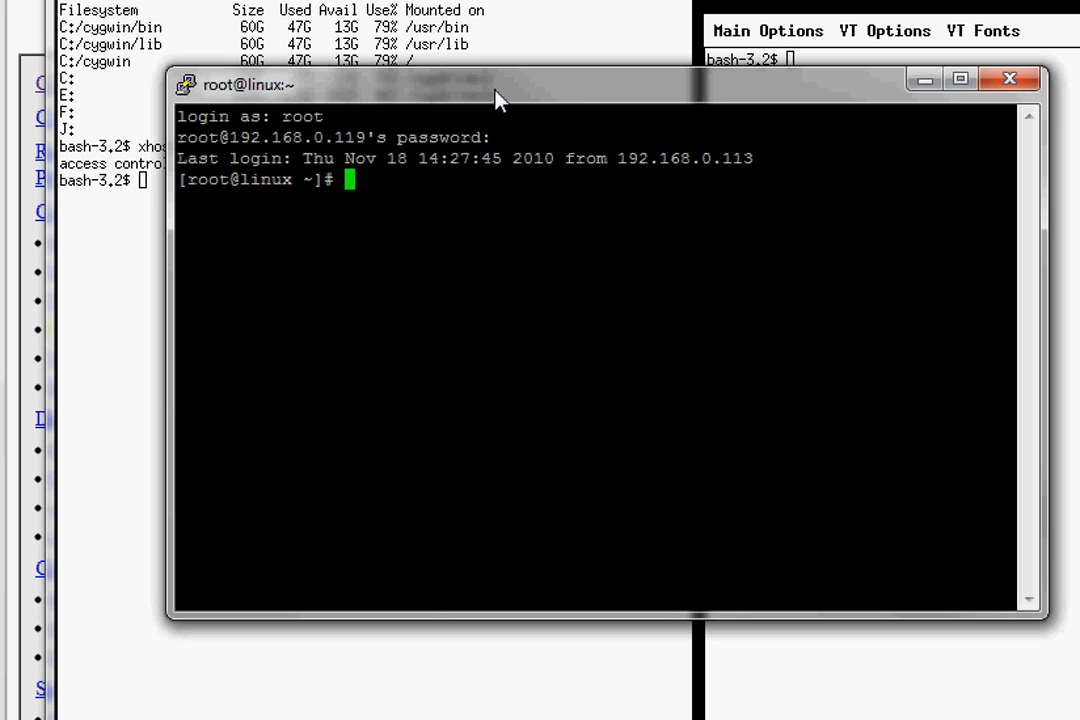
Switch to the oracle user, change to /extract/database and list its contents including runInstaller.
{"action": "type", "text": "su - oracle"}
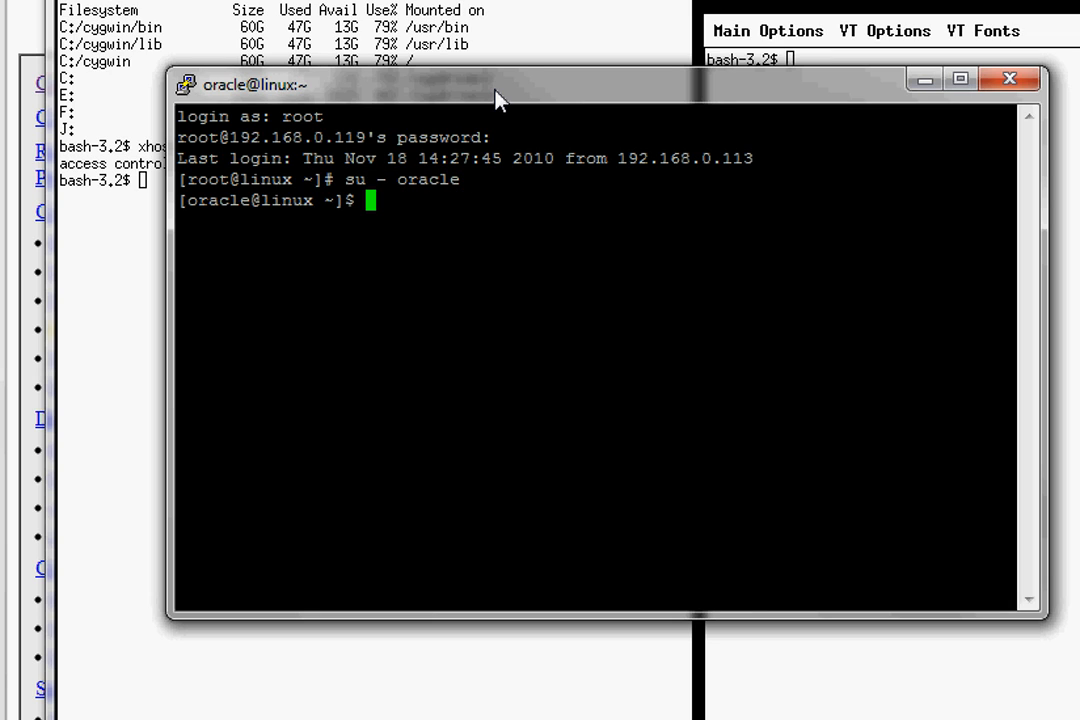
{"action": "type", "text": "cd /"}
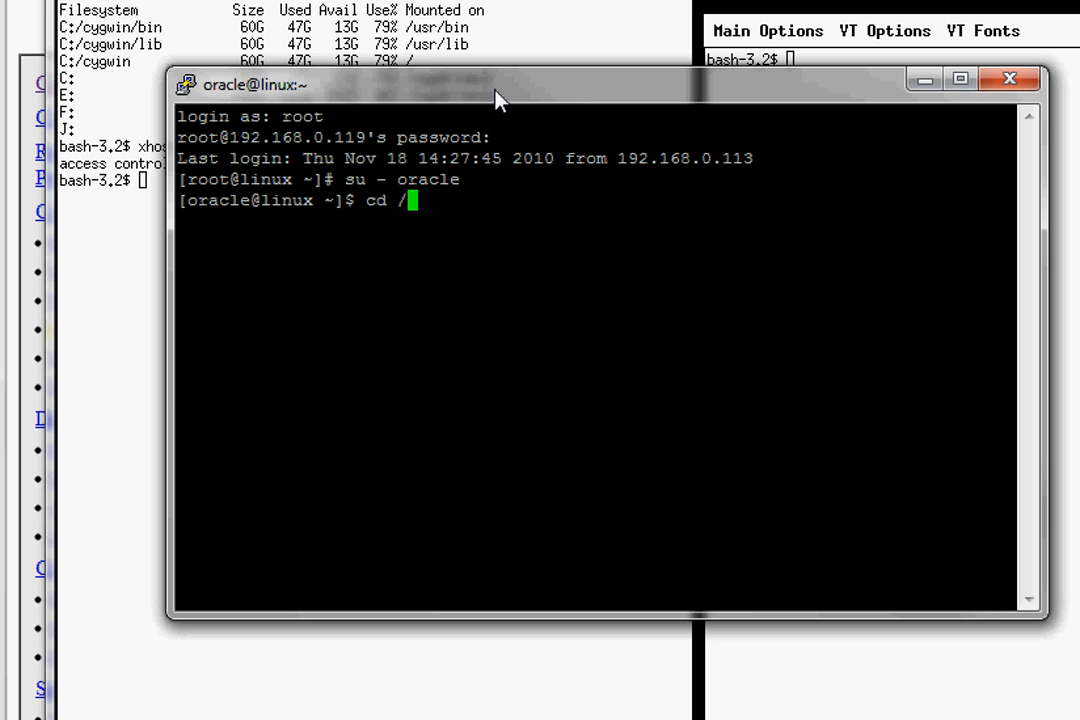
{"action": "type", "text": "extras"}
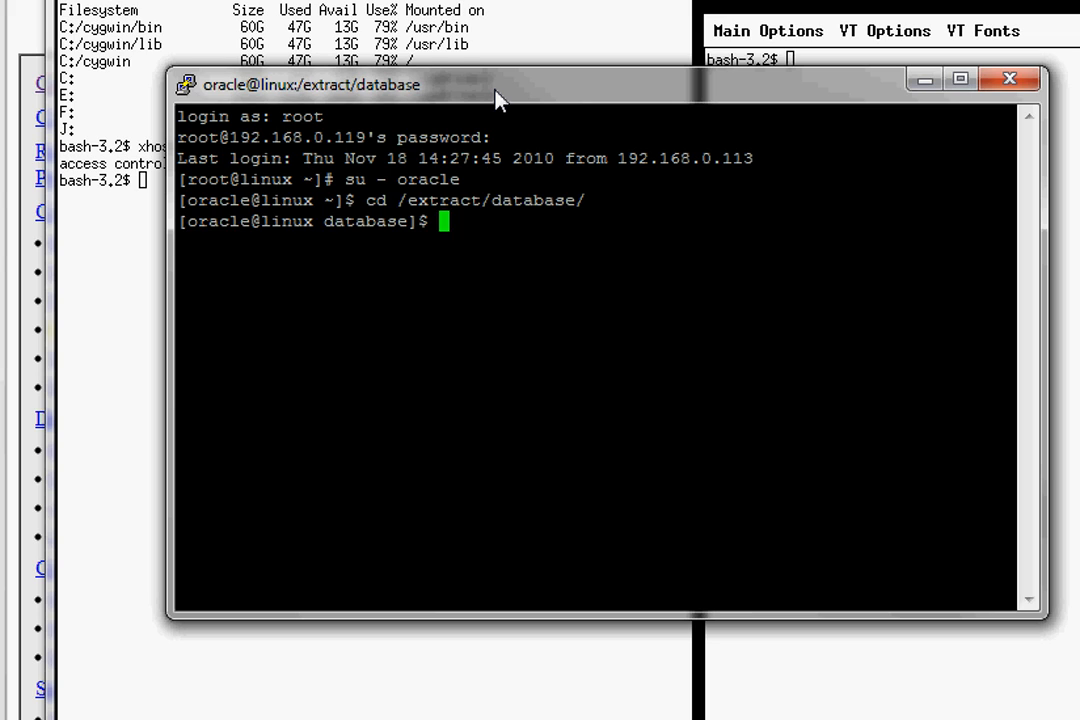
{"action": "type", "text": "ls"}
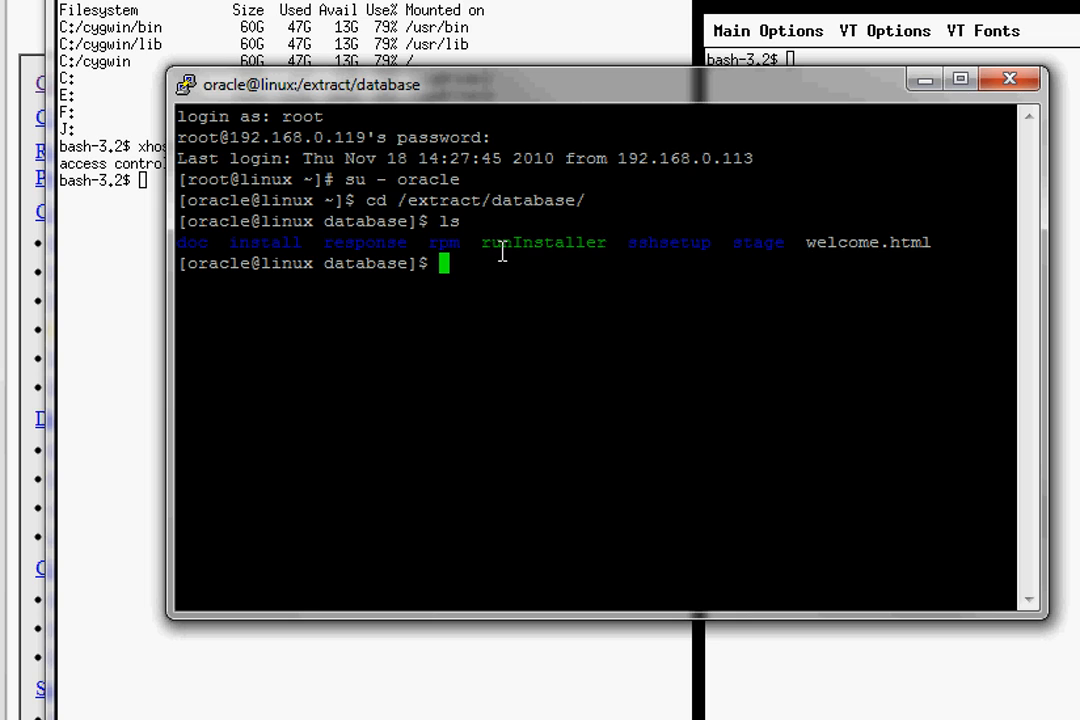
{"action": "mouse_move", "coordinate": [552, 364]}
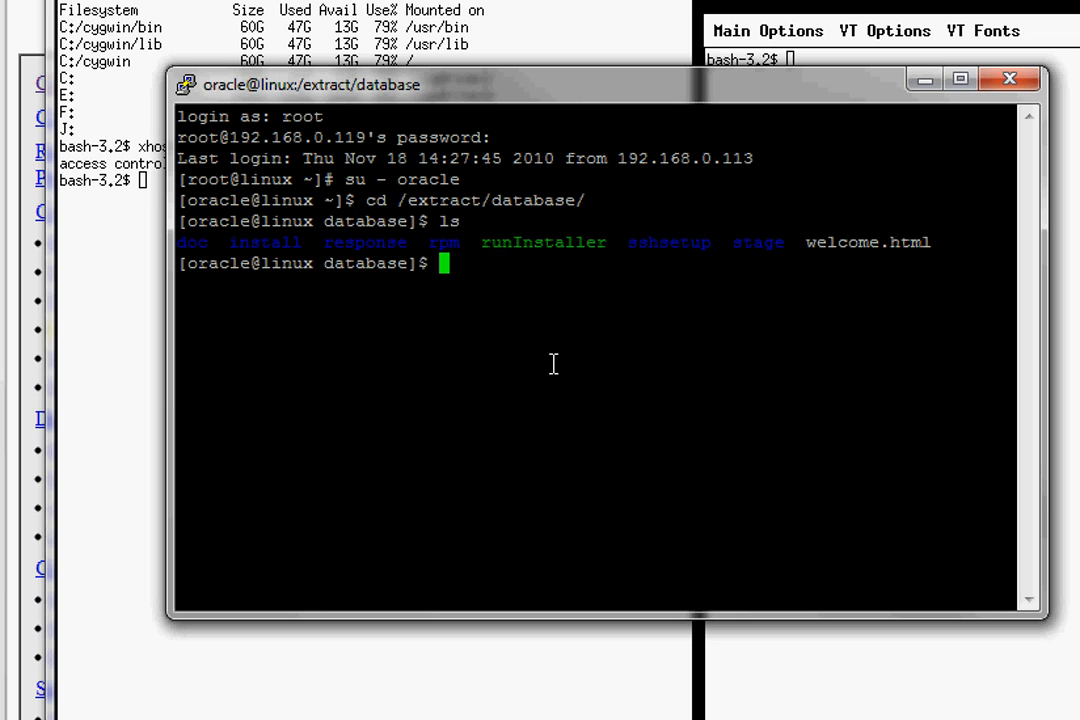
{"action": "mouse_move", "coordinate": [556, 404]}
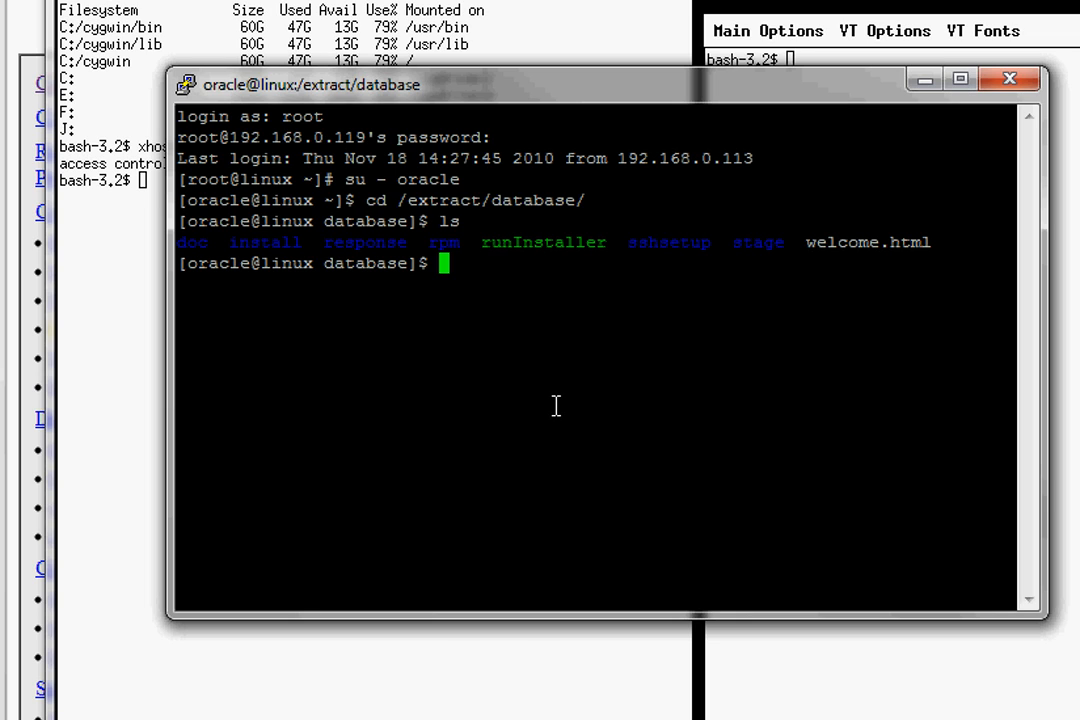
Launch ./runInstaller in the background; its display check fails and asks whether to continue.
{"action": "type", "text": "./runIn"}
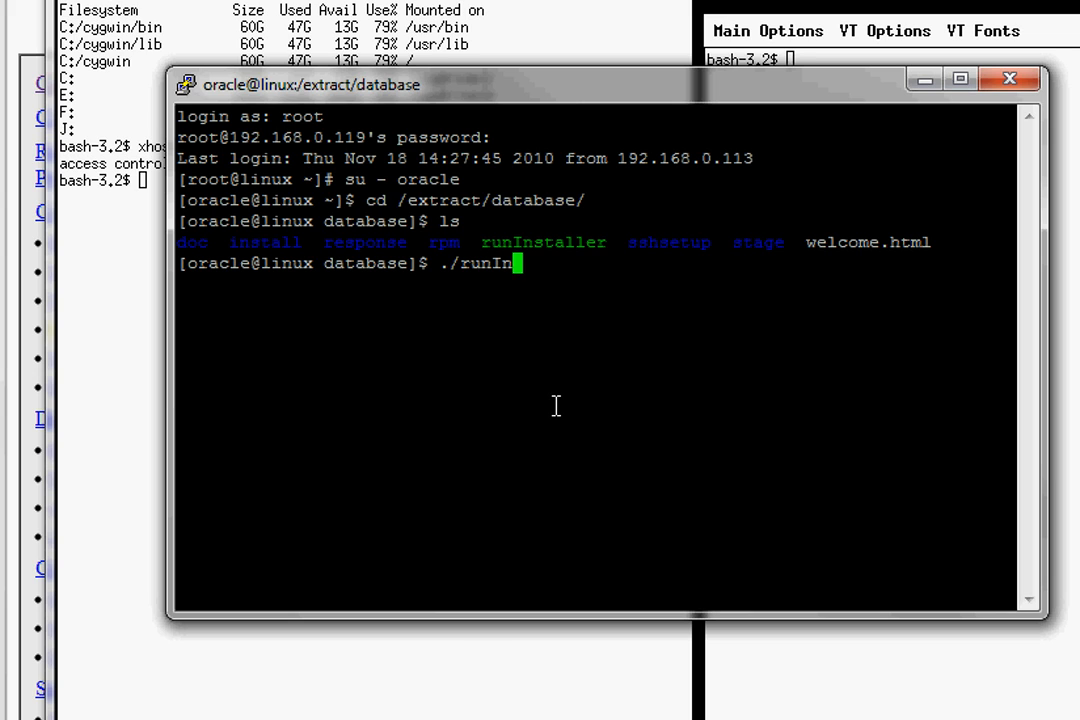
{"action": "type", "text": "staller"}
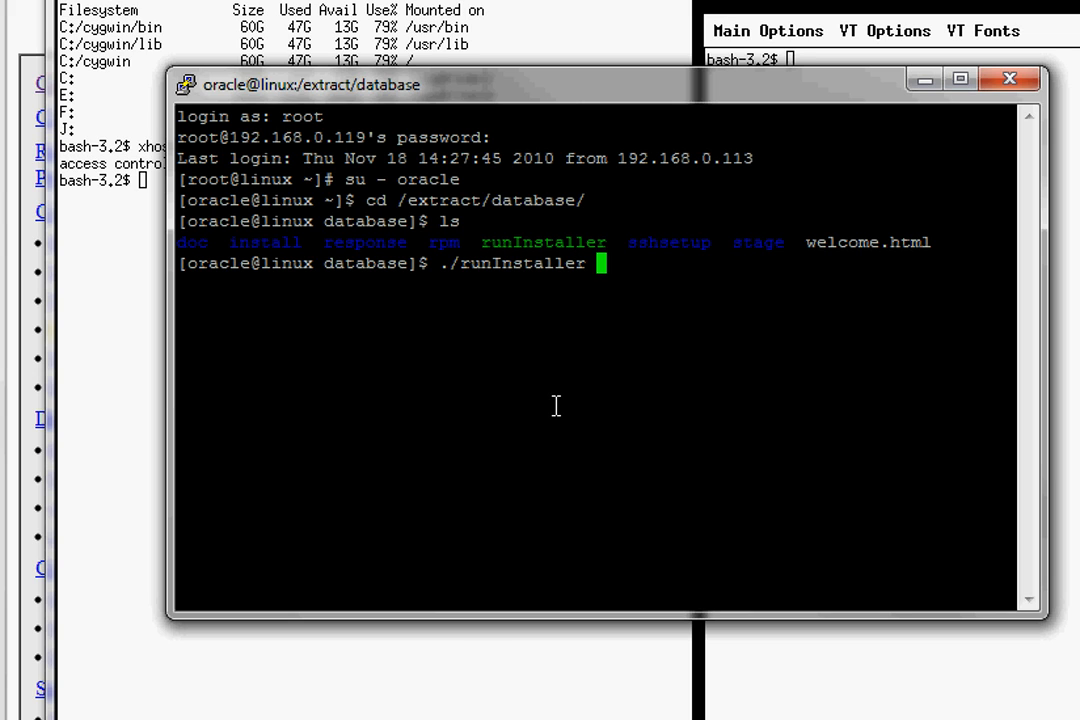
{"action": "type", "text": "&"}
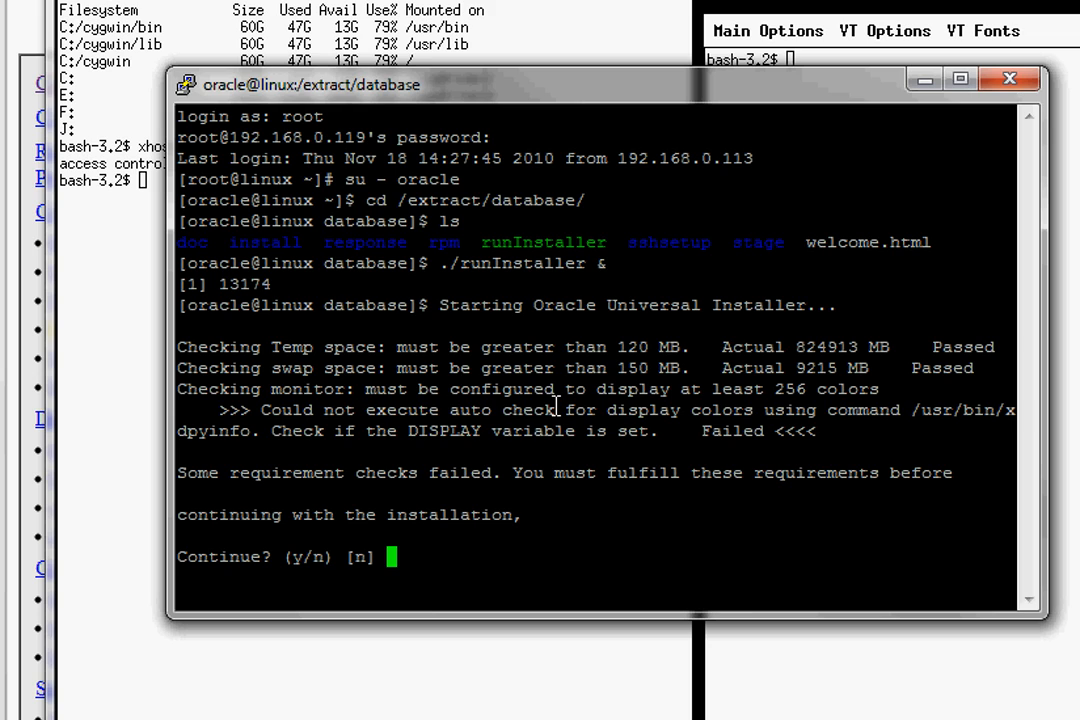
{"action": "mouse_move", "coordinate": [536, 448]}
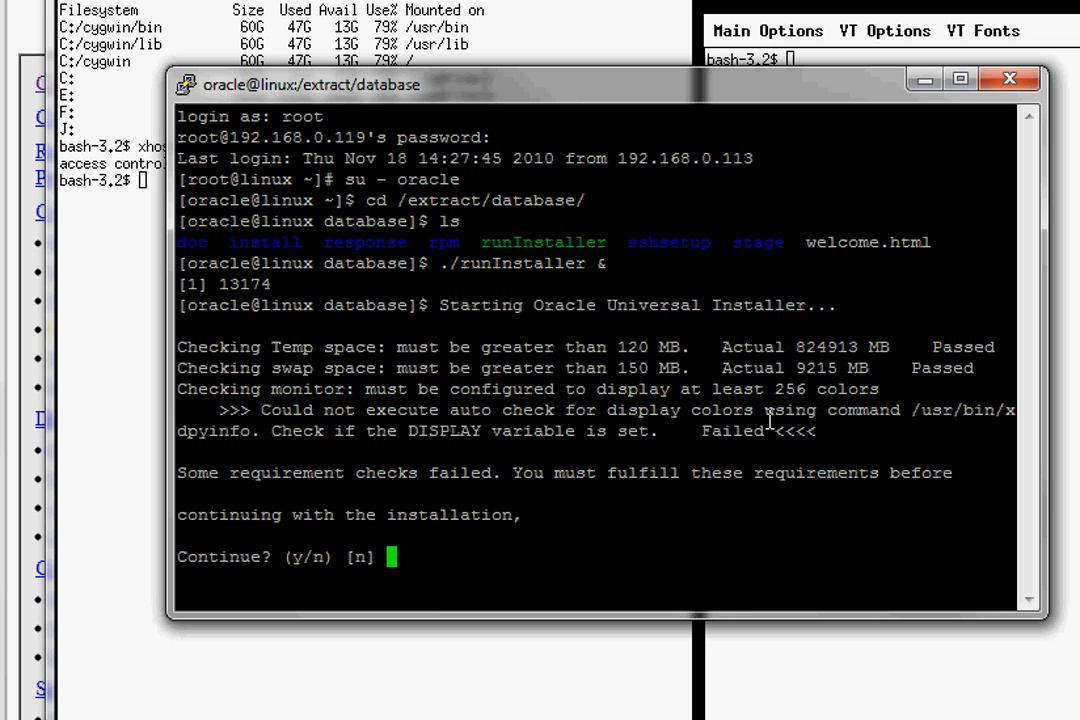
{"action": "mouse_move", "coordinate": [520, 492]}
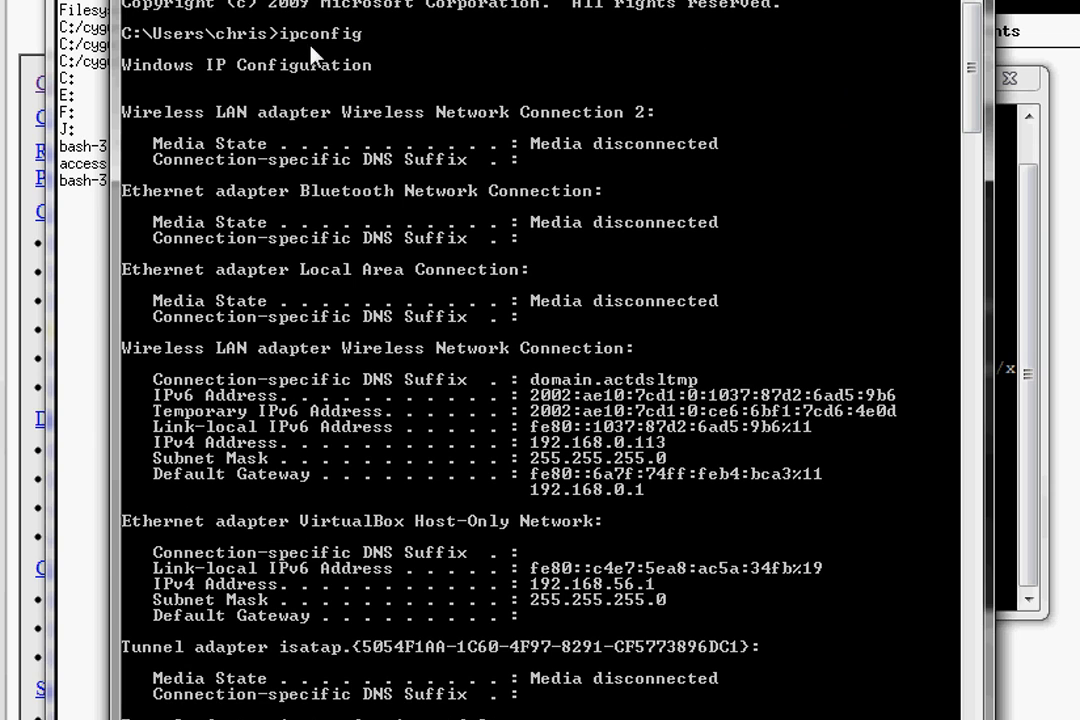
{"action": "mouse_move", "coordinate": [472, 62]}
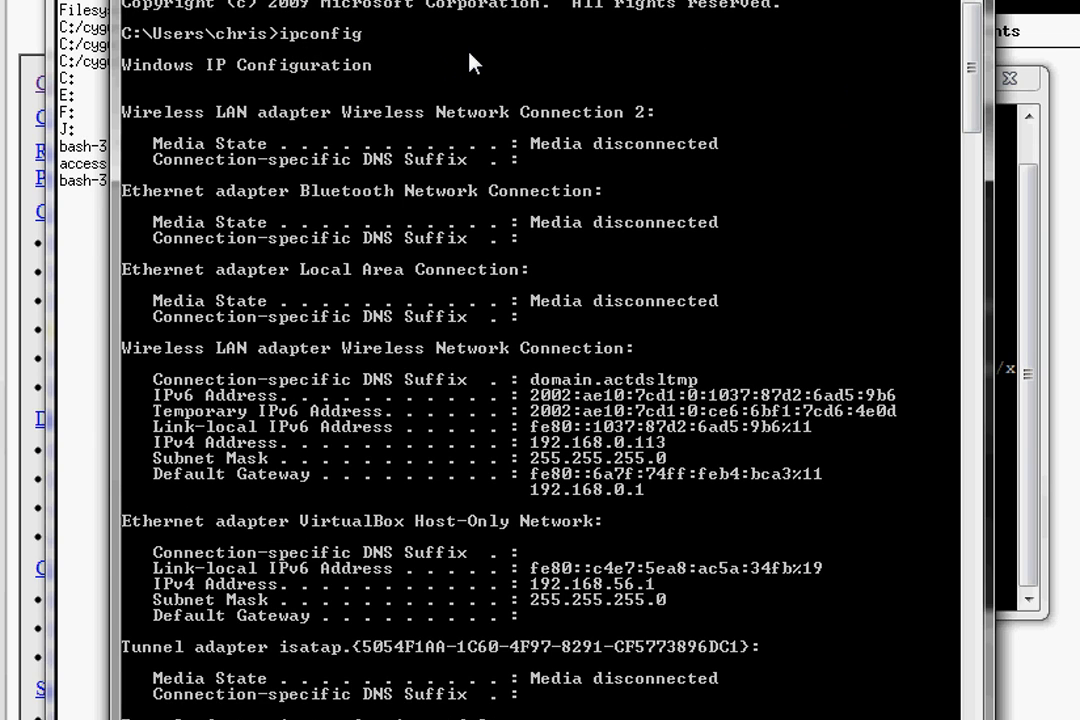
Scroll the ipconfig output to the wireless adapter's IPv4 address 192.168.0.113.
{"action": "scroll", "scroll_direction": "down", "scroll_amount": 3}
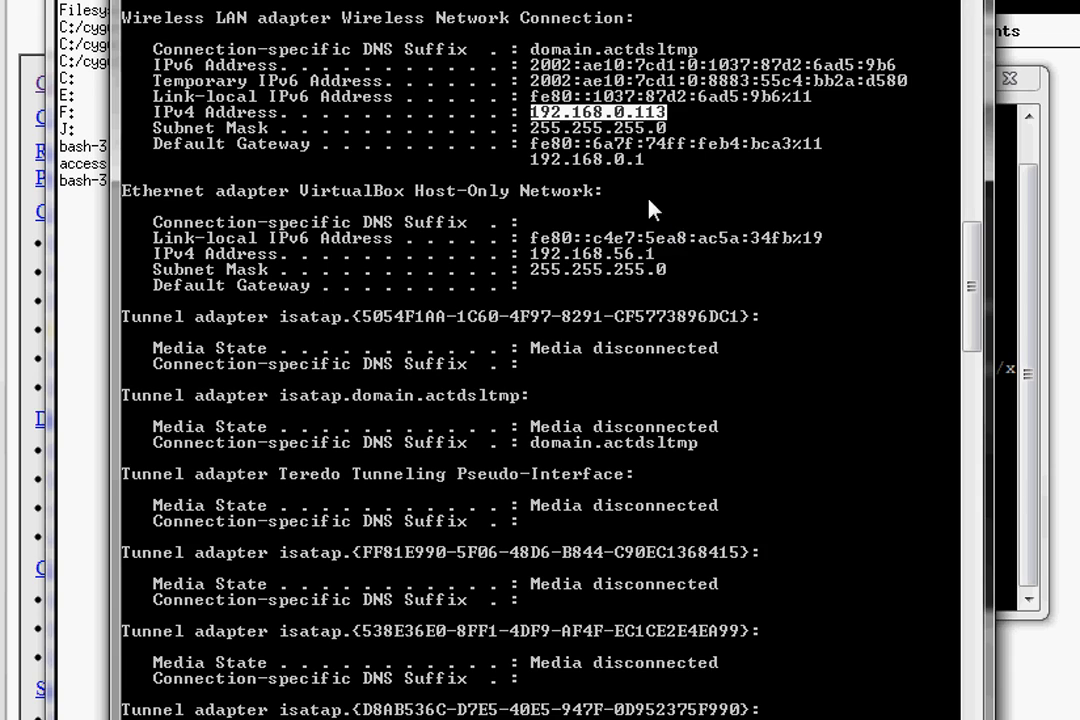
{"action": "mouse_move", "coordinate": [540, 148]}
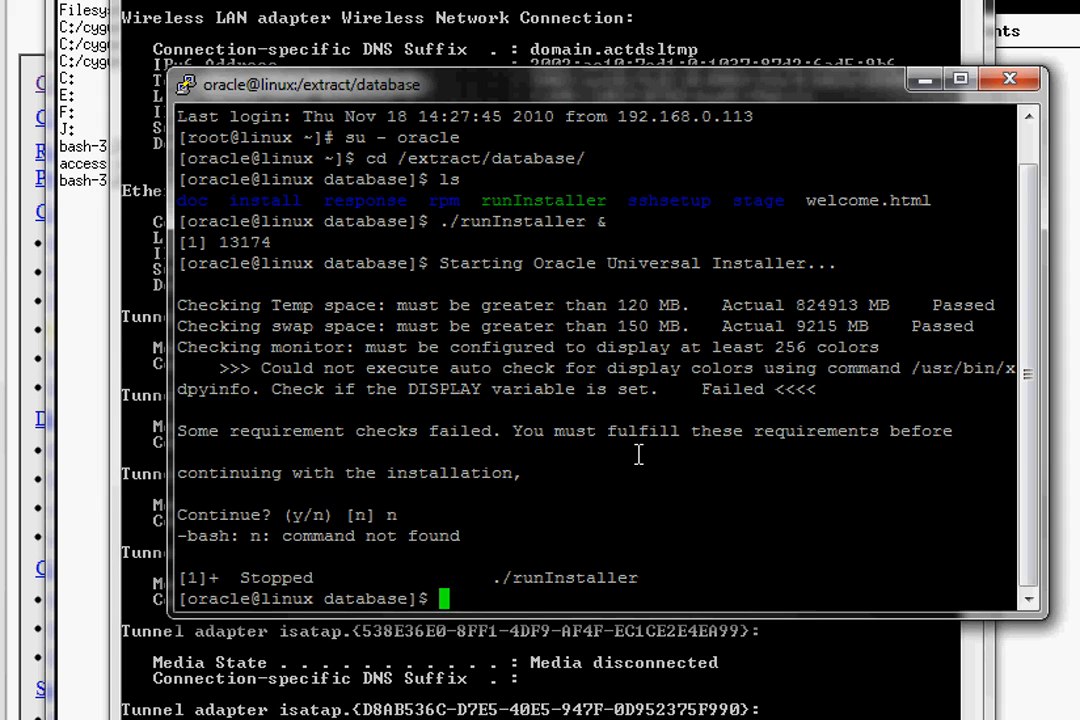
Export DISPLAY=192.168.0.113:0.0 to point at the Windows X server.
{"action": "type", "text": "export"}
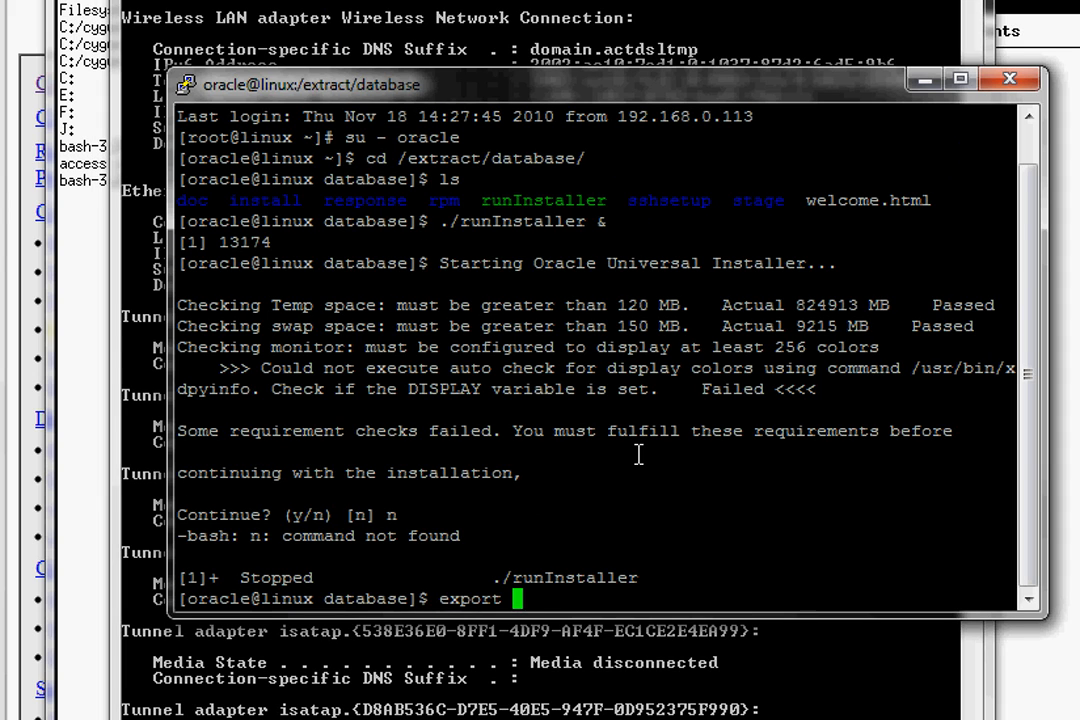
{"action": "type", "text": "DISPLAY="}
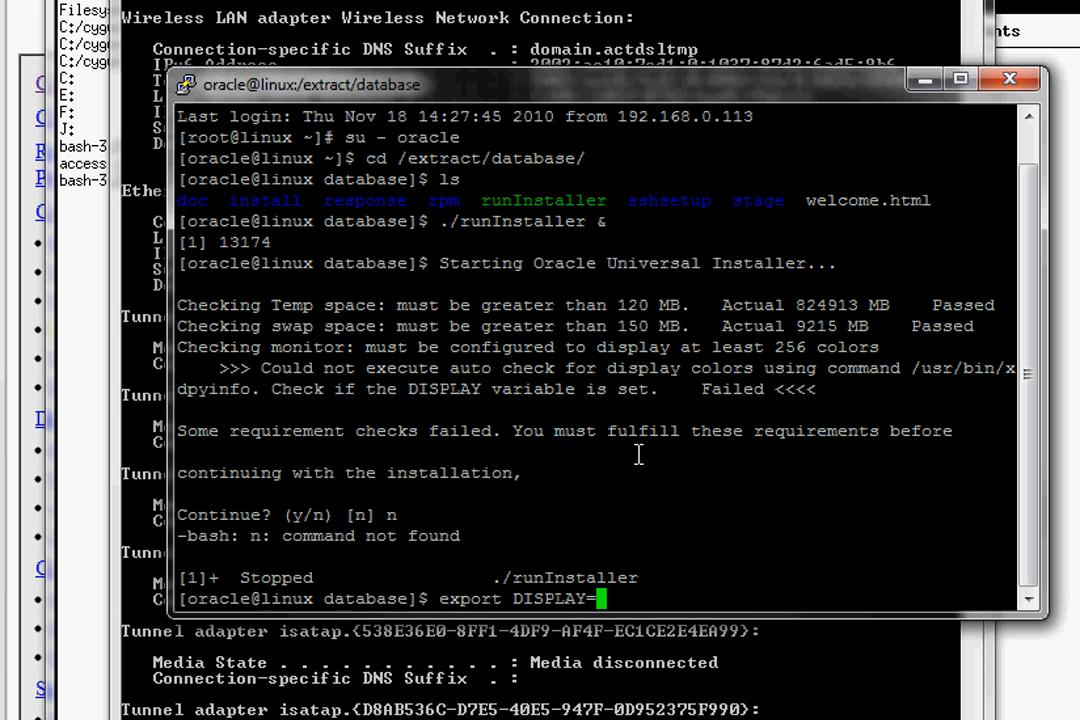
{"action": "type", "text": "192.168.0.113:"}
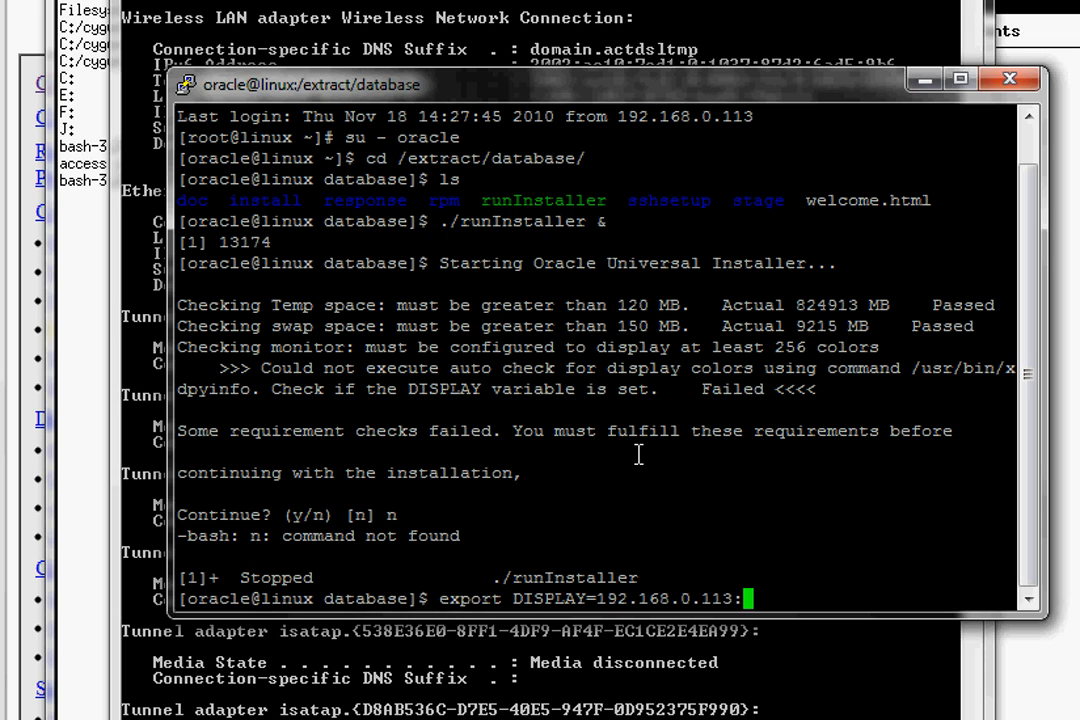
{"action": "type", "text": ":0.0"}
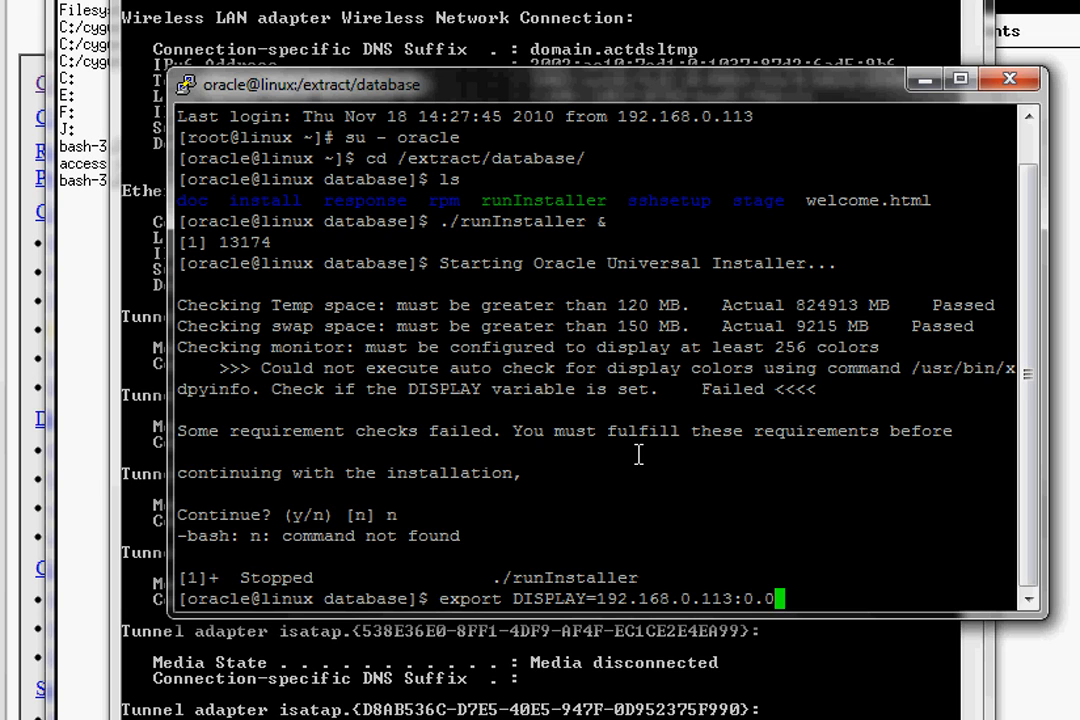
{"action": "key", "text": "enter"}
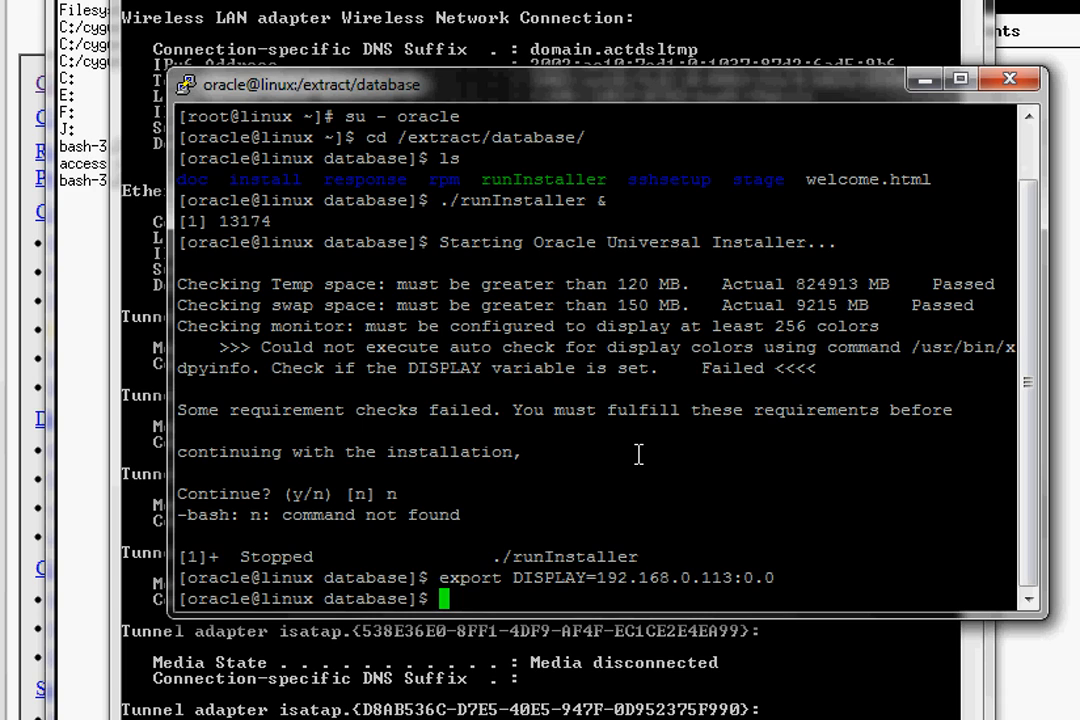
Relaunch ./runInstaller & so it now passes the display check.
{"action": "type", "text": "./runInstaller &"}
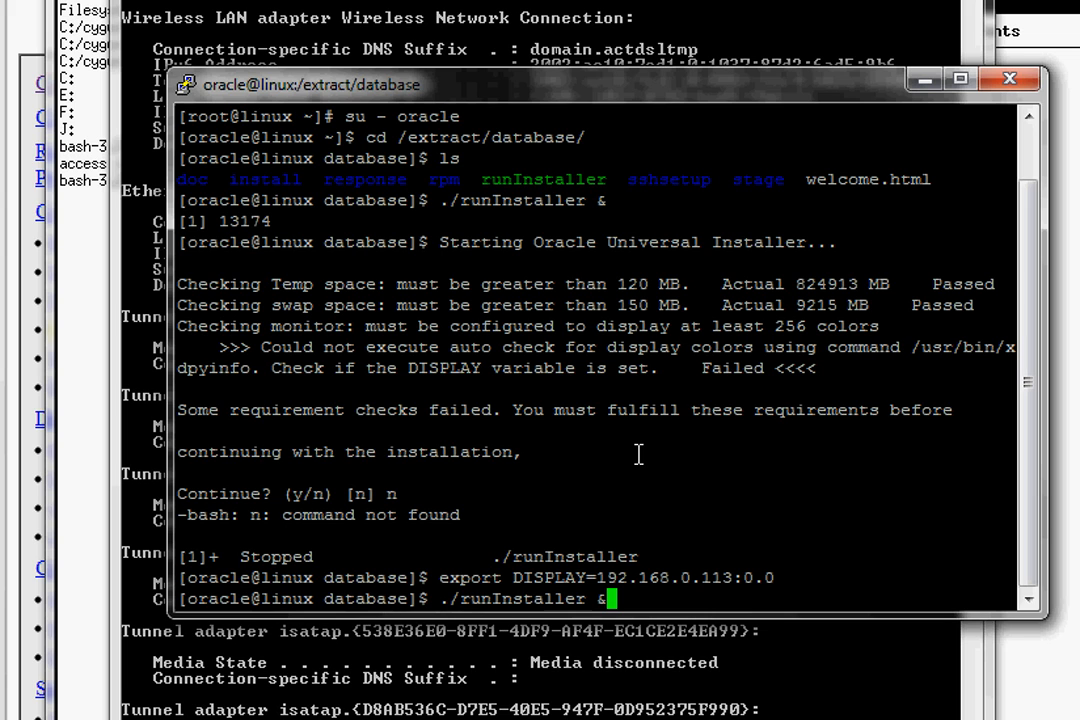
{"action": "key", "text": "Return"}
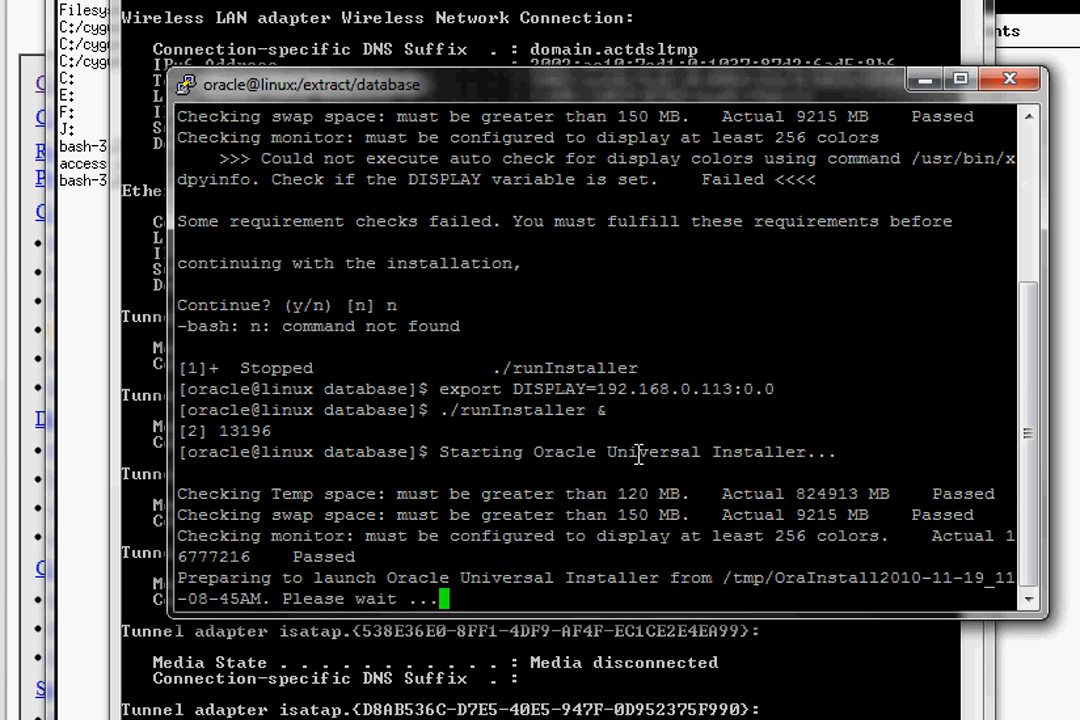